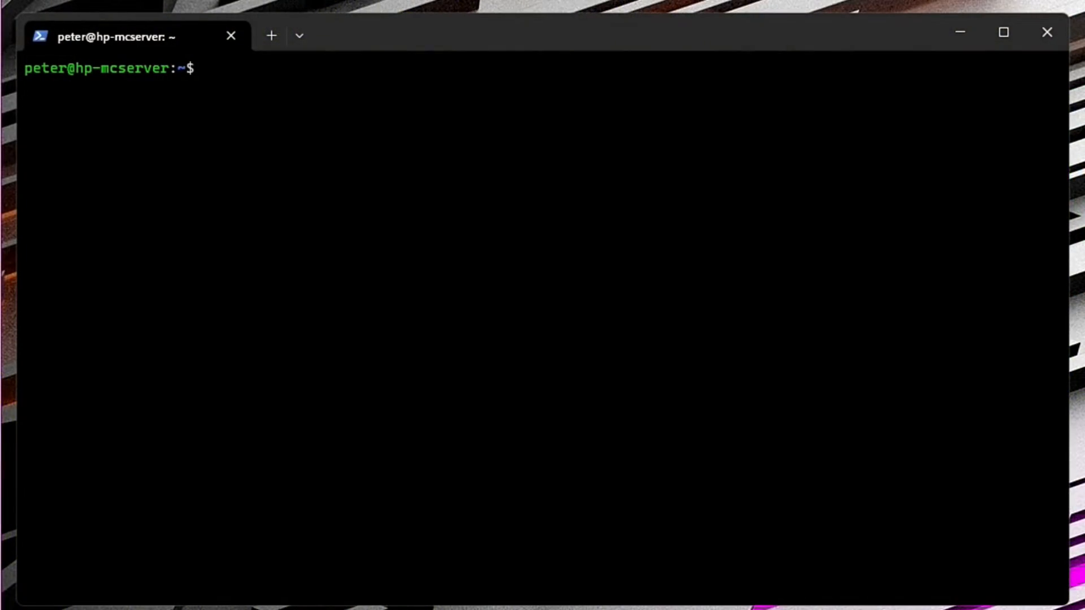
pyautogui.moveTo(382, 188)
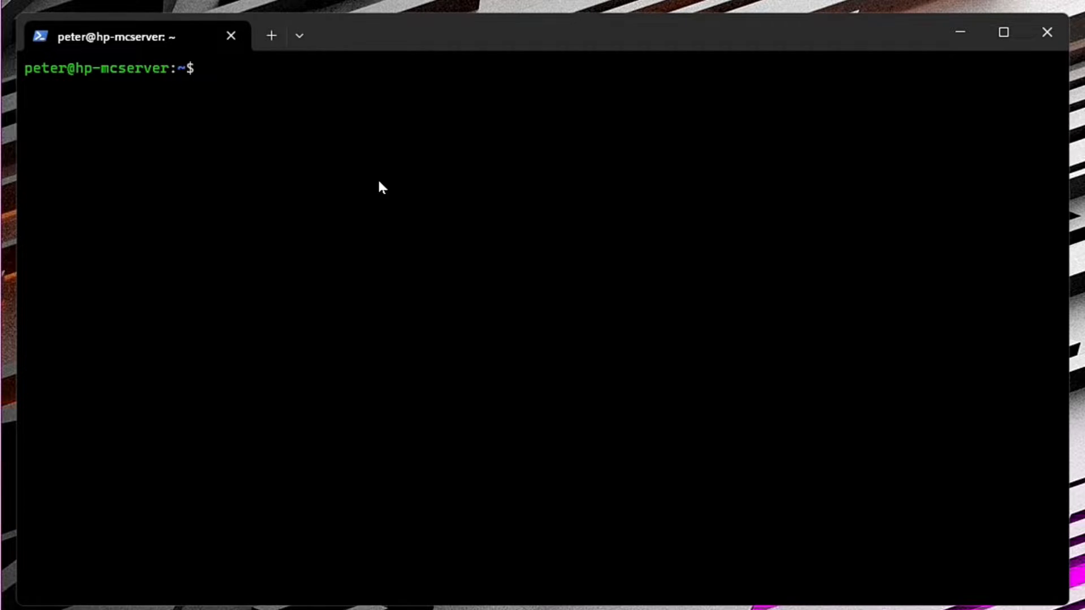
# Run sudo apt-get upgrade; nothing is upgraded and one package is kept back
pyautogui.write('sud')
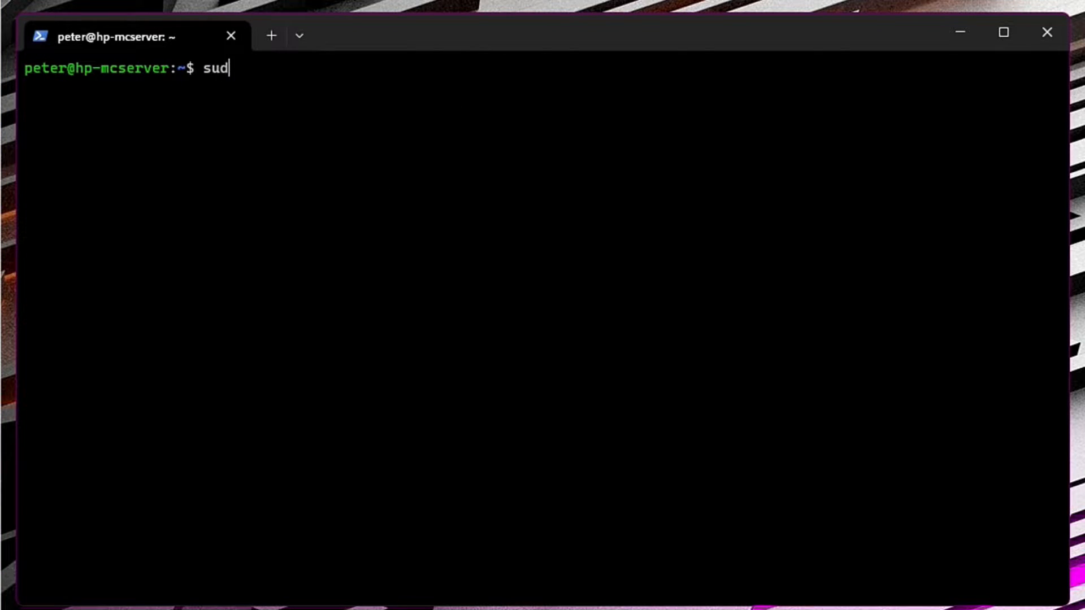
pyautogui.write('o apt-get')
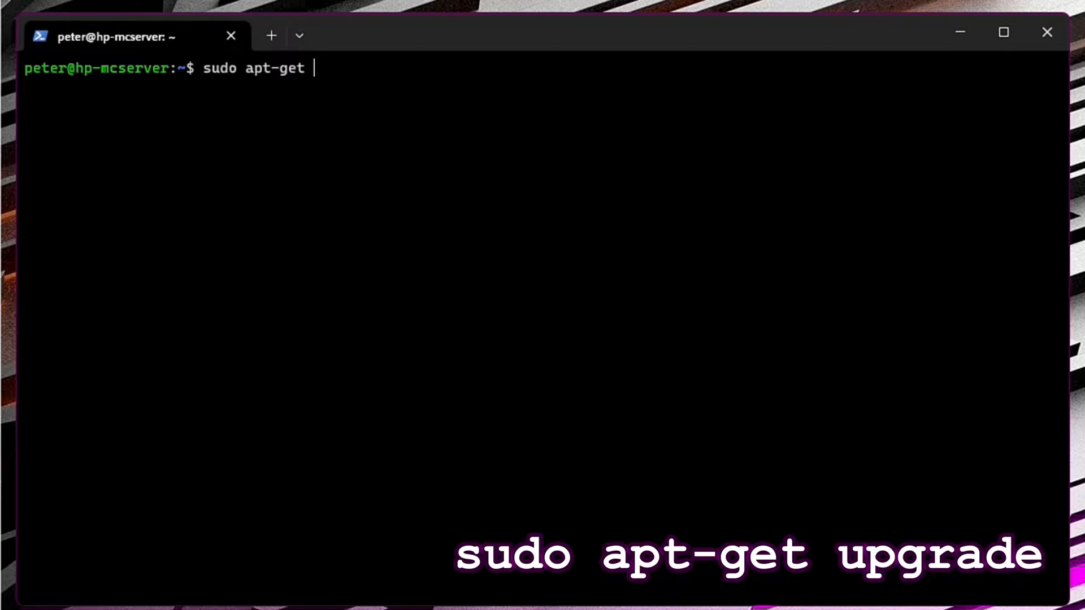
pyautogui.write('upgrade')
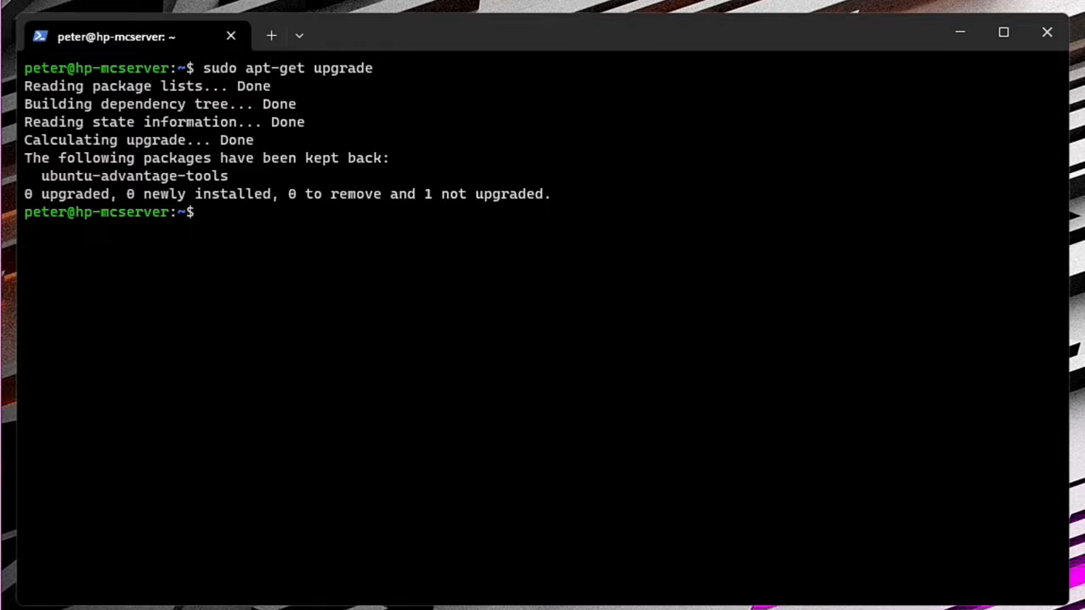
pyautogui.moveTo(352, 46)
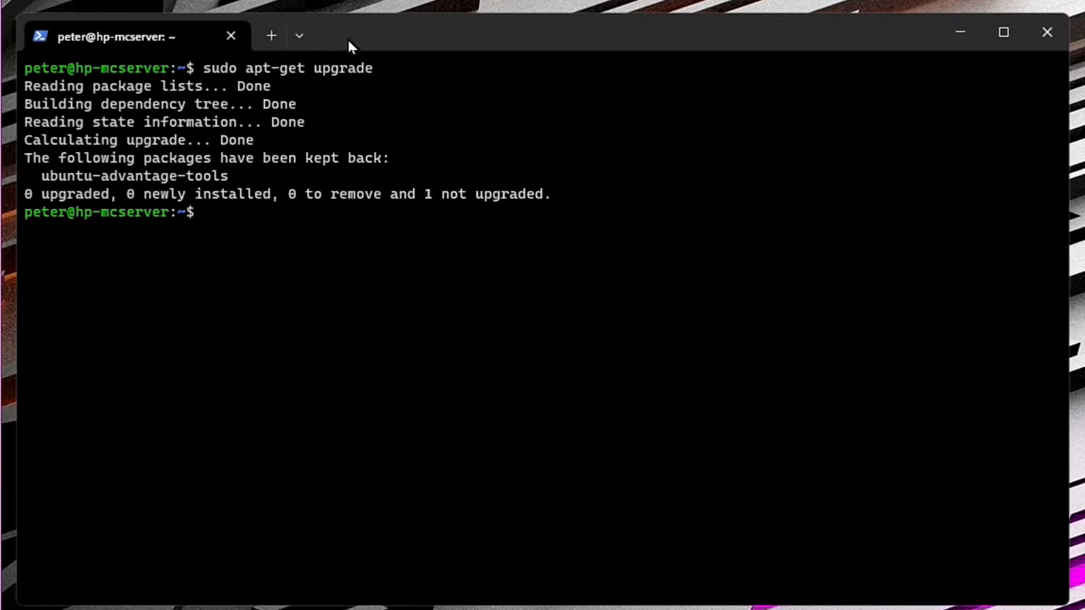
pyautogui.moveTo(438, 385)
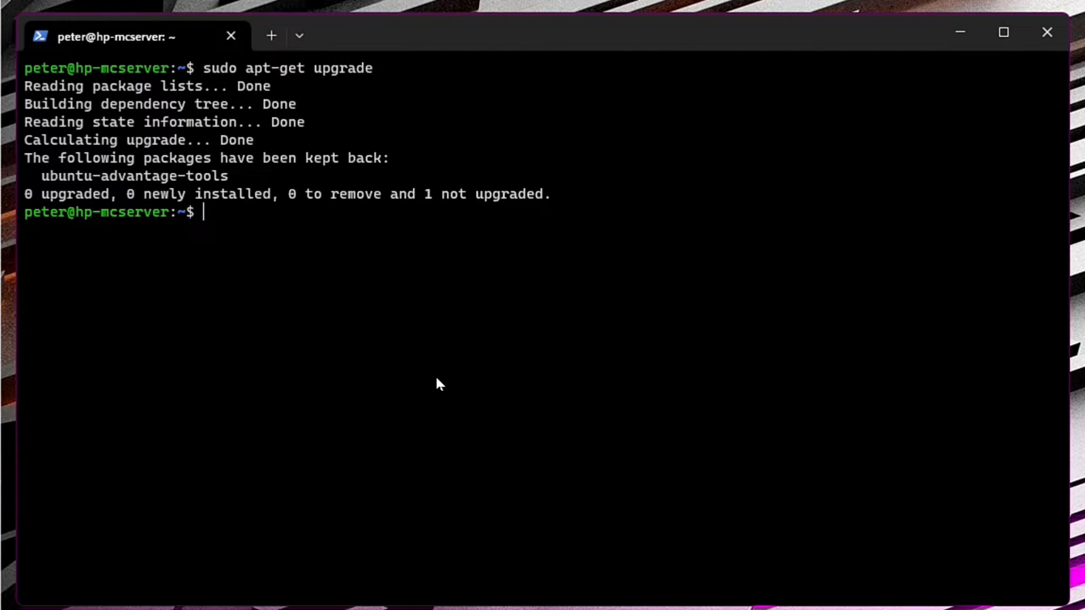
pyautogui.write('sudo apt install')
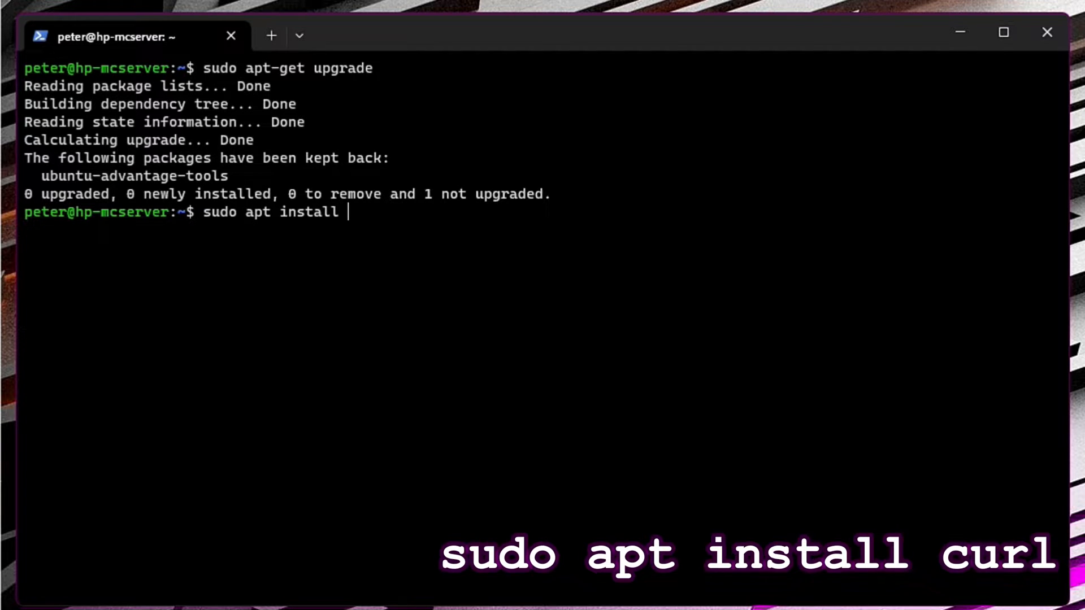
# Install curl (already newest), detach the screen session, then run and exit mc
pyautogui.write('curl')
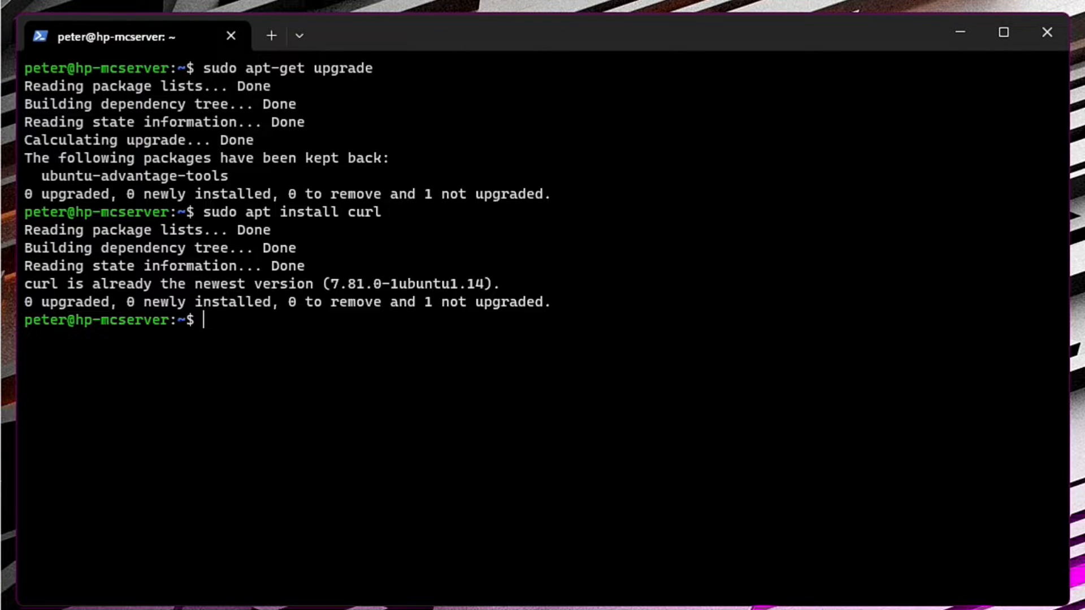
pyautogui.moveTo(234, 336)
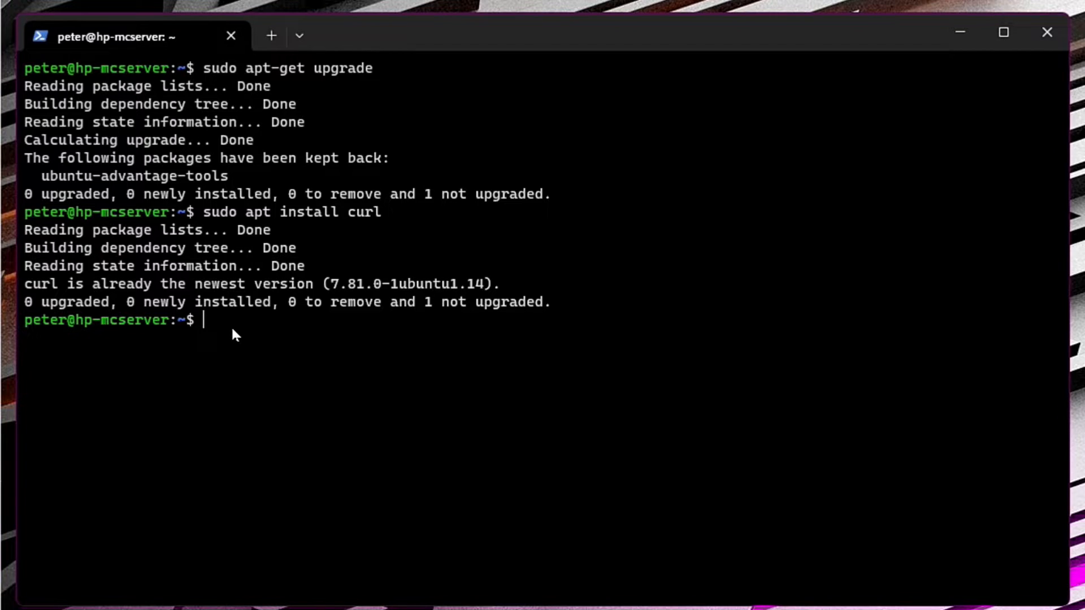
pyautogui.write('b')
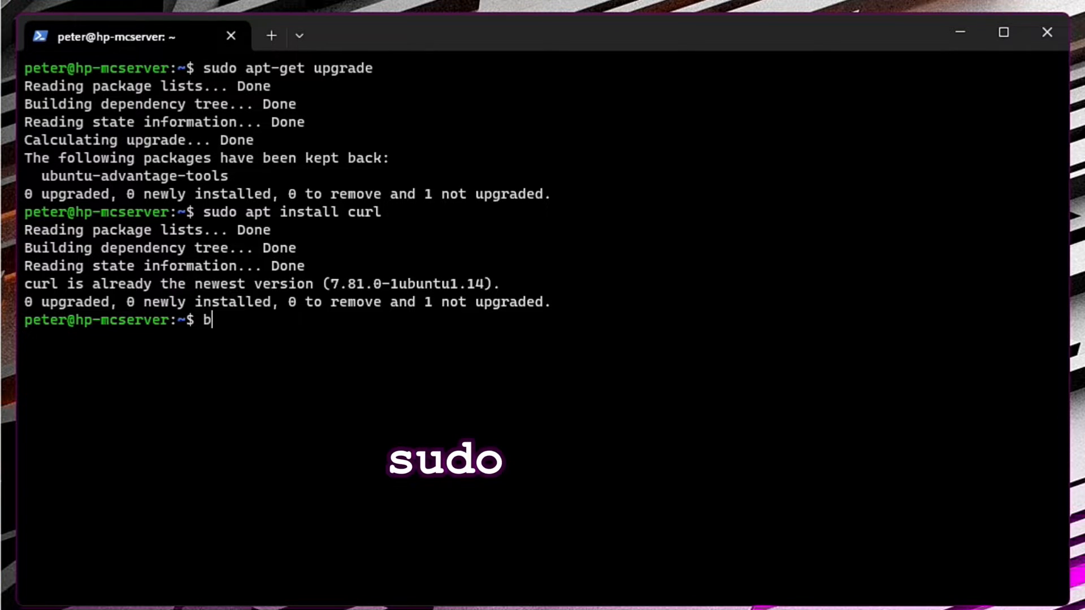
pyautogui.write('you')
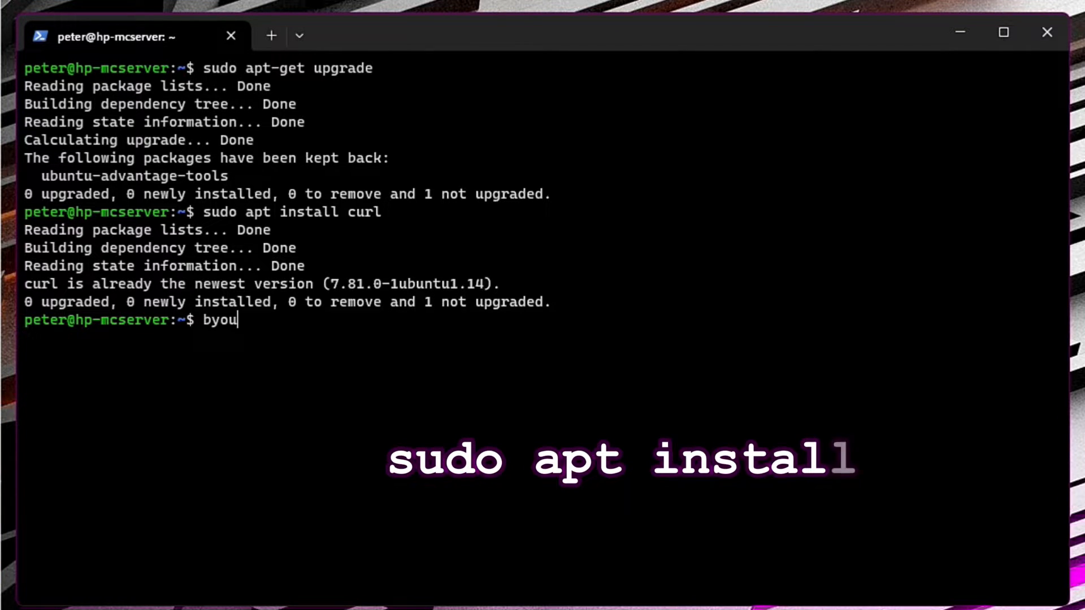
pyautogui.write('bu')
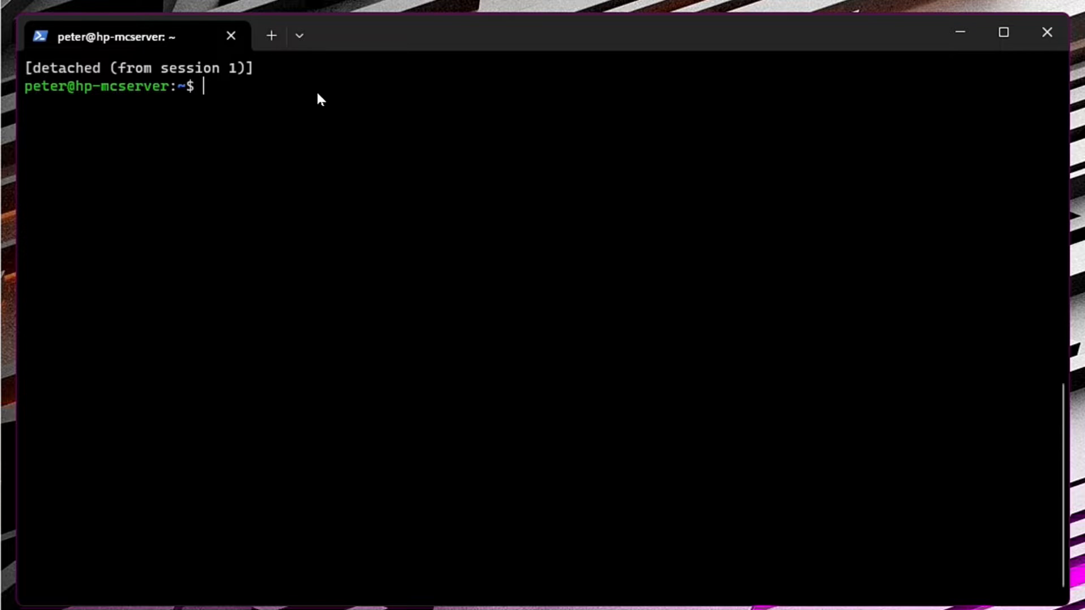
pyautogui.write('sudo apt in')
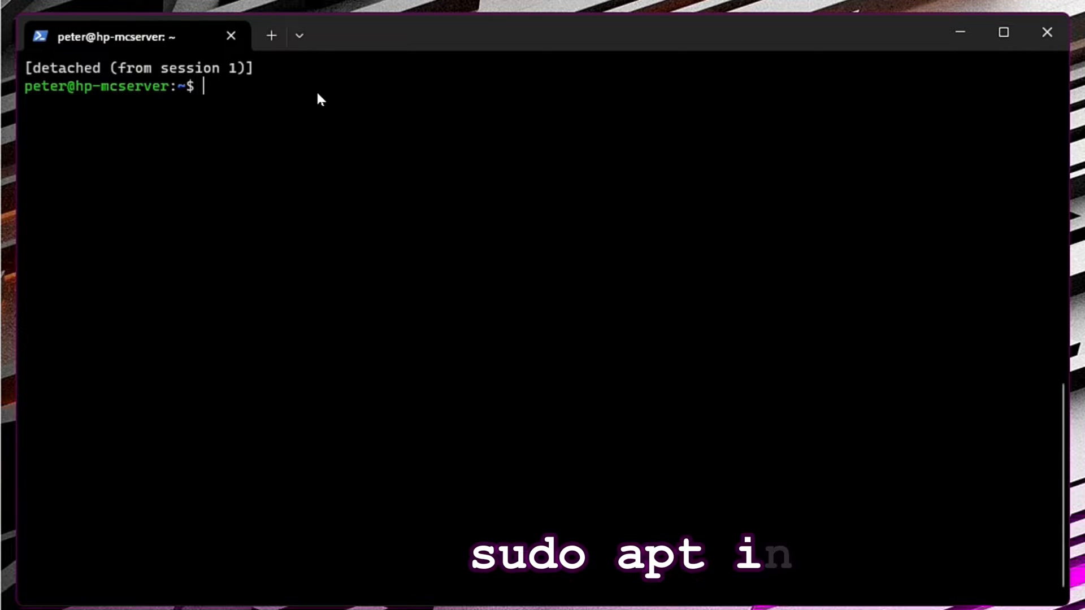
pyautogui.write('mc')
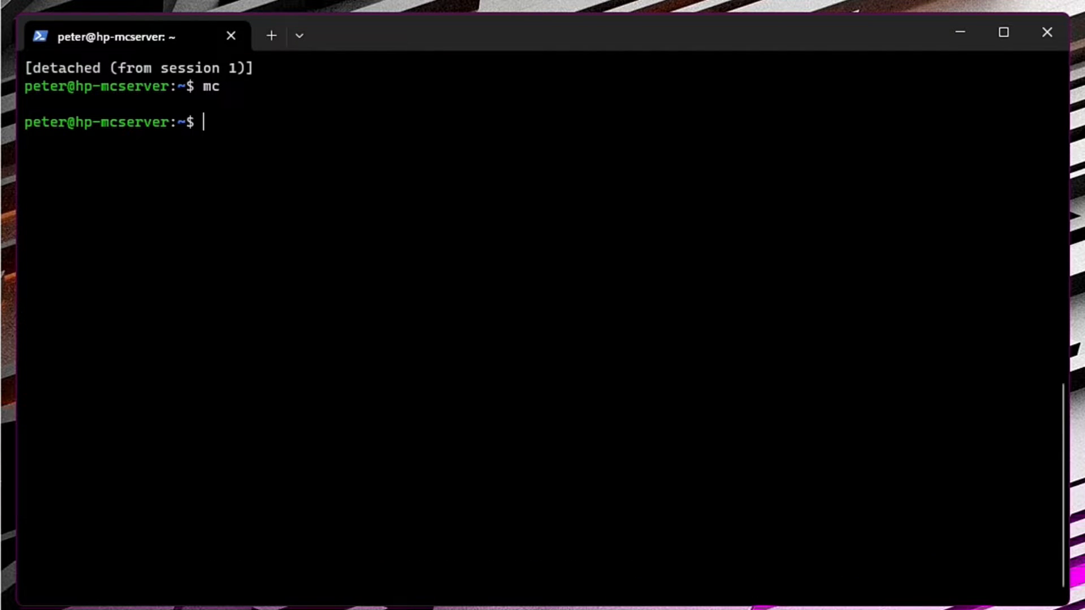
# Install mono-complete with apt -y, which is already up to date
pyautogui.write('sudo')
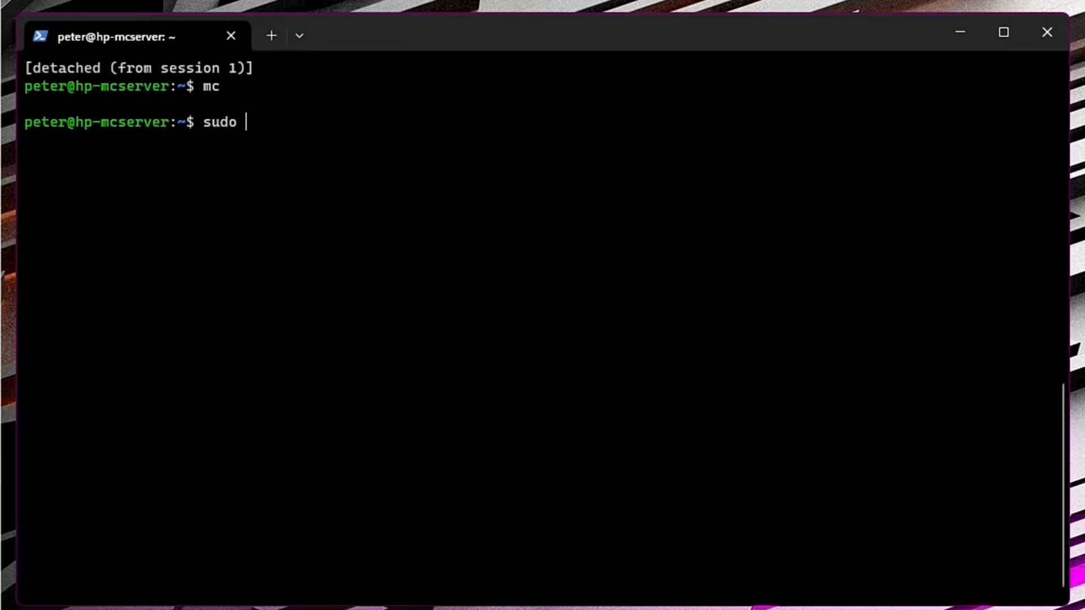
pyautogui.write('apt i')
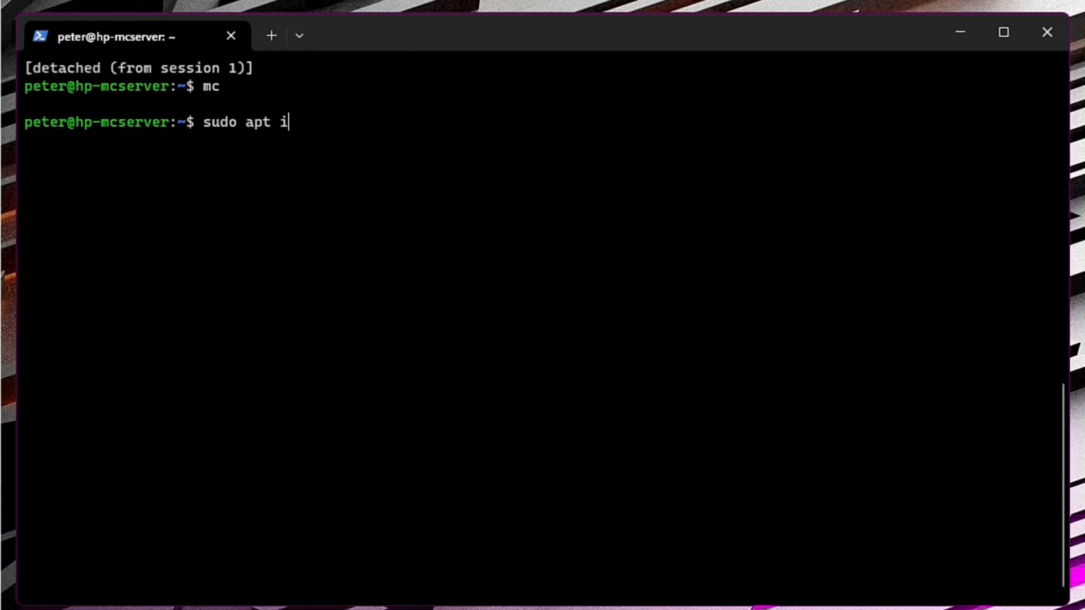
pyautogui.write('nstall -')
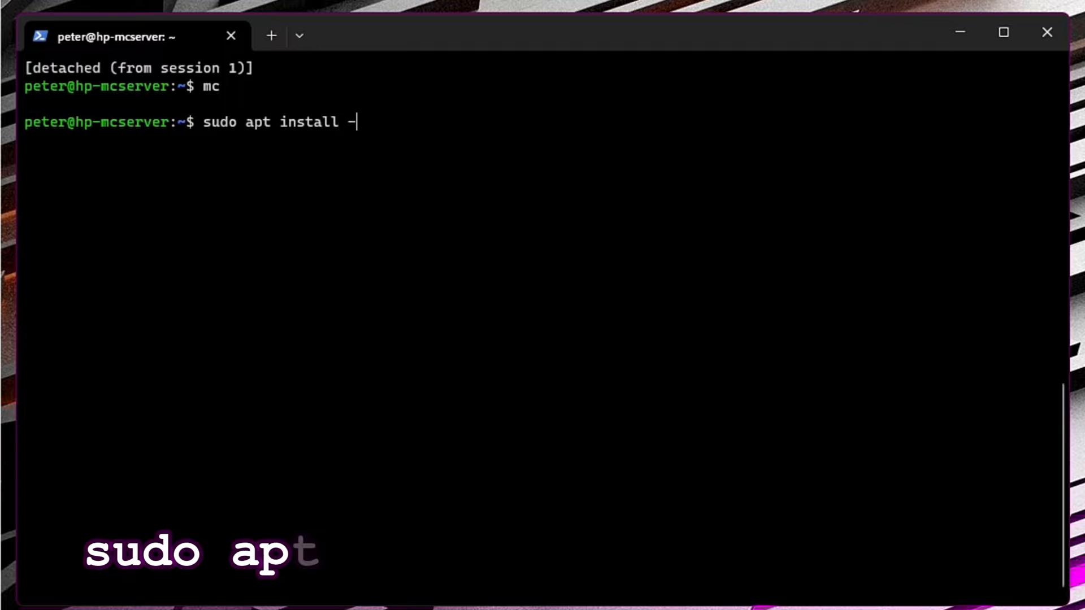
pyautogui.write('y mopno')
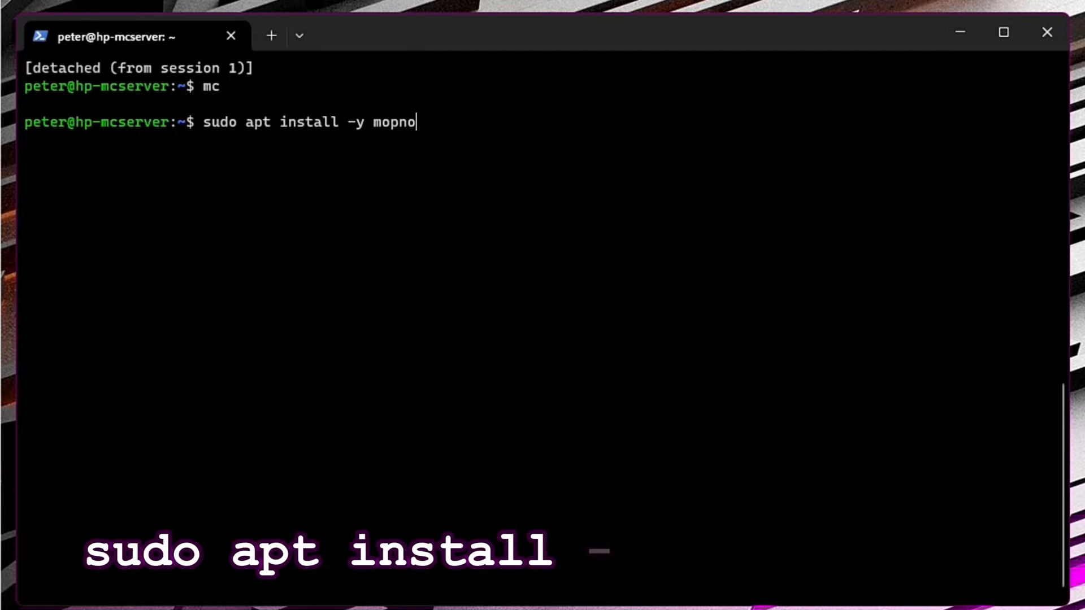
pyautogui.write('mono-complete')
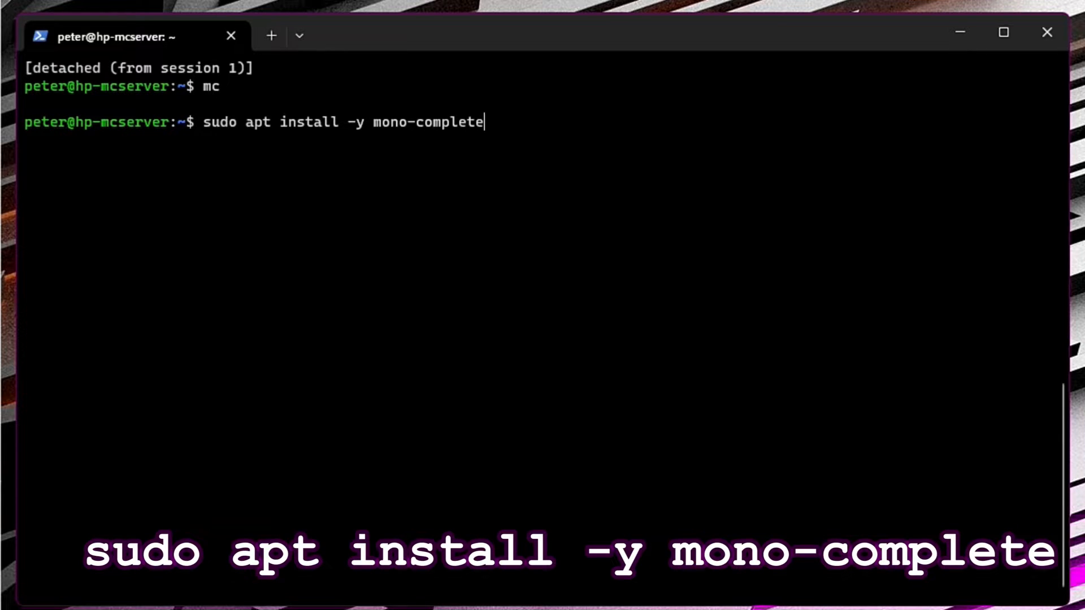
pyautogui.press('Return')
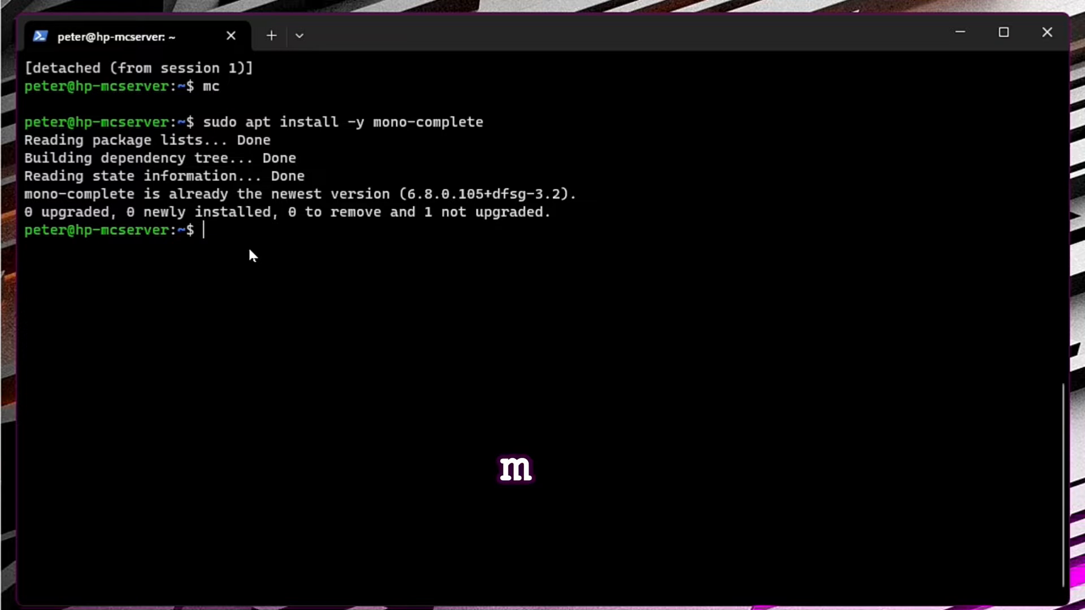
# Create a vintagestory folder, enter it, make a data subfolder and list it
pyautogui.write('mkdir vint')
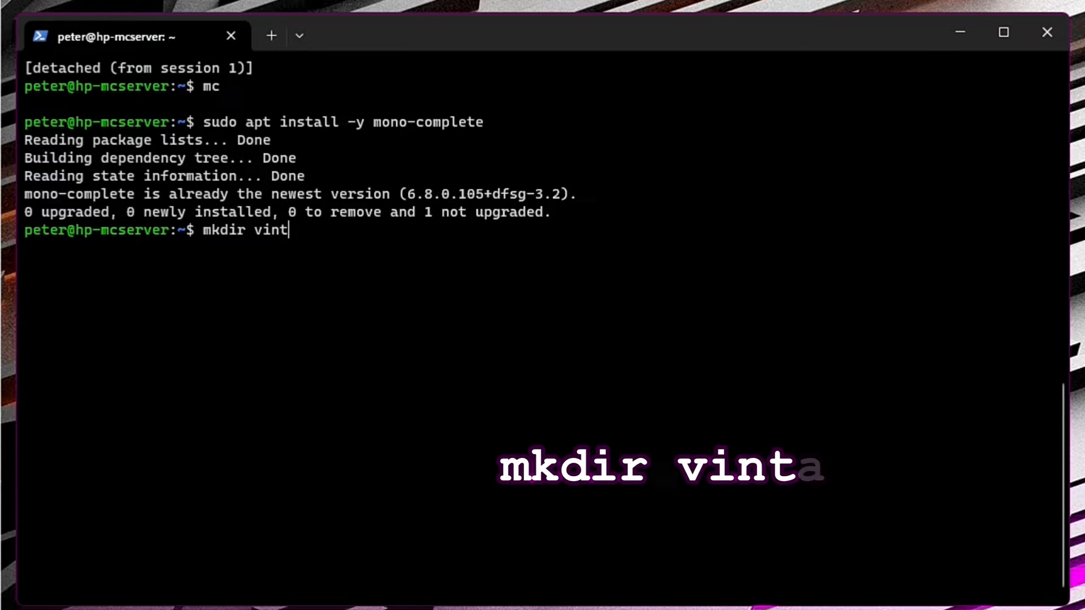
pyautogui.write('agestory')
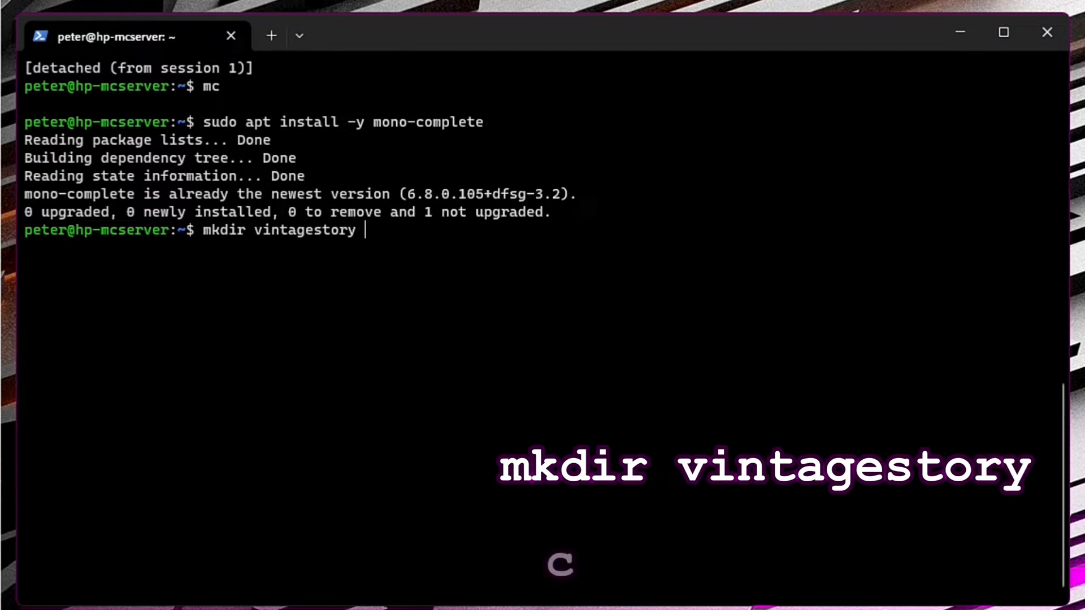
pyautogui.write('&& cd vintagestory')
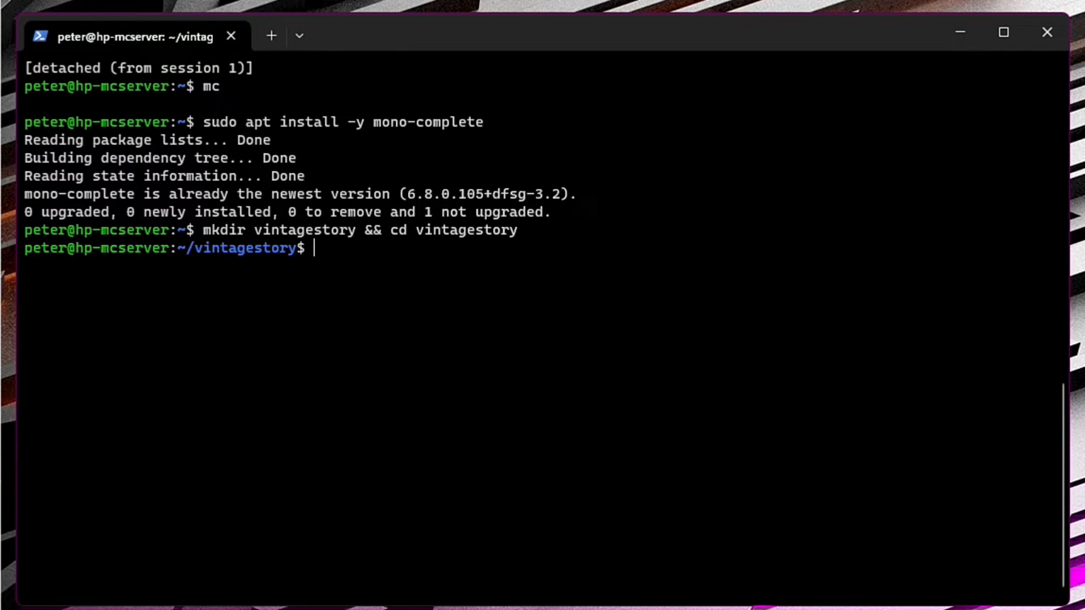
pyautogui.write('m')
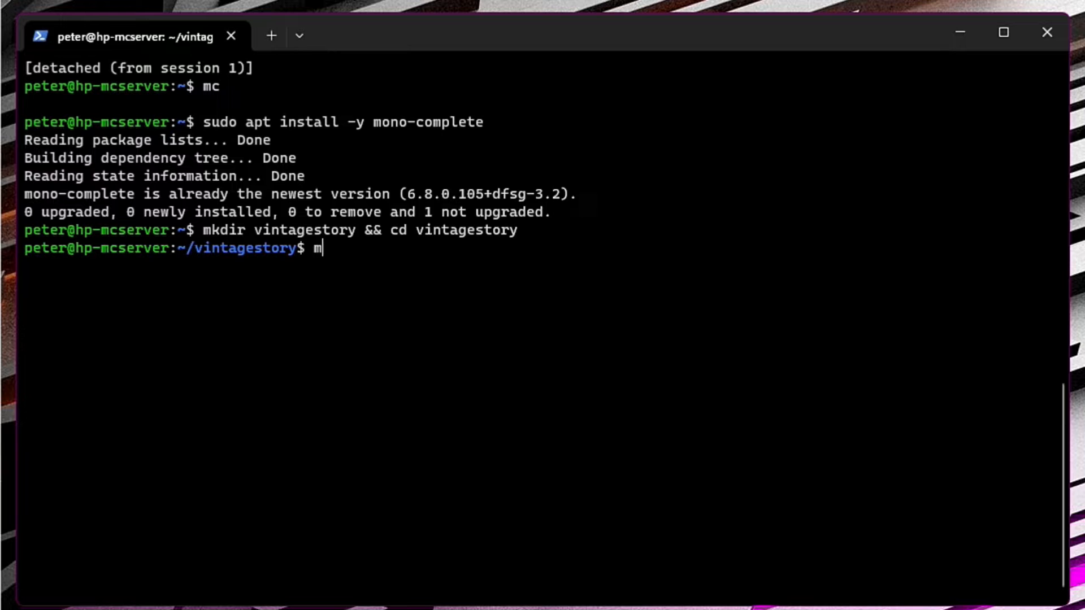
pyautogui.write('kdir')
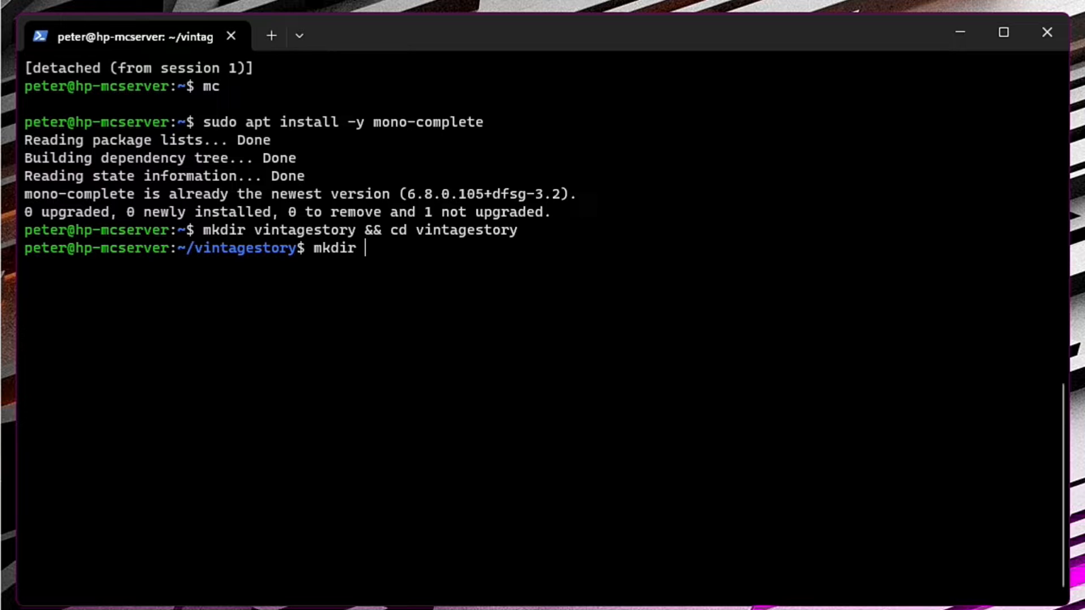
pyautogui.write('data')
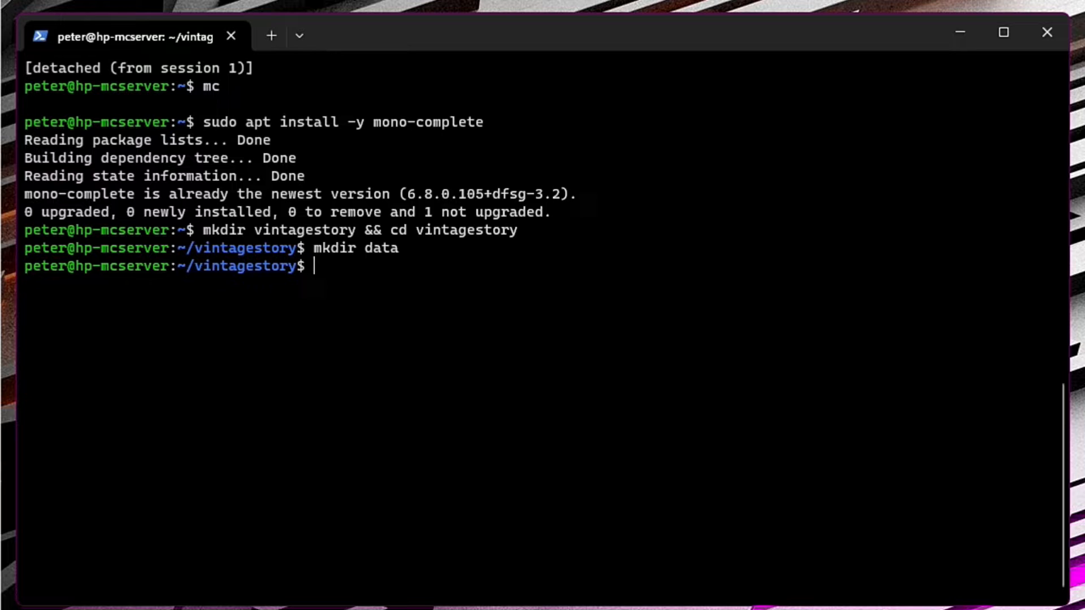
pyautogui.write('ls')
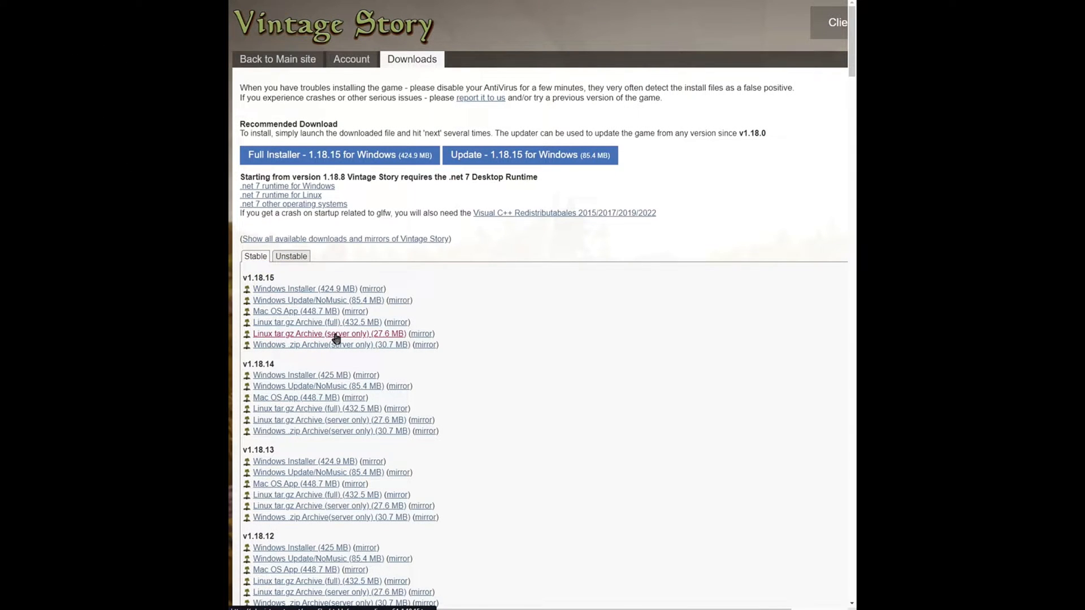
# Show link options for the v1.18.15 'Linux tar.gz Archive (server only)' download
pyautogui.rightClick(331, 333)
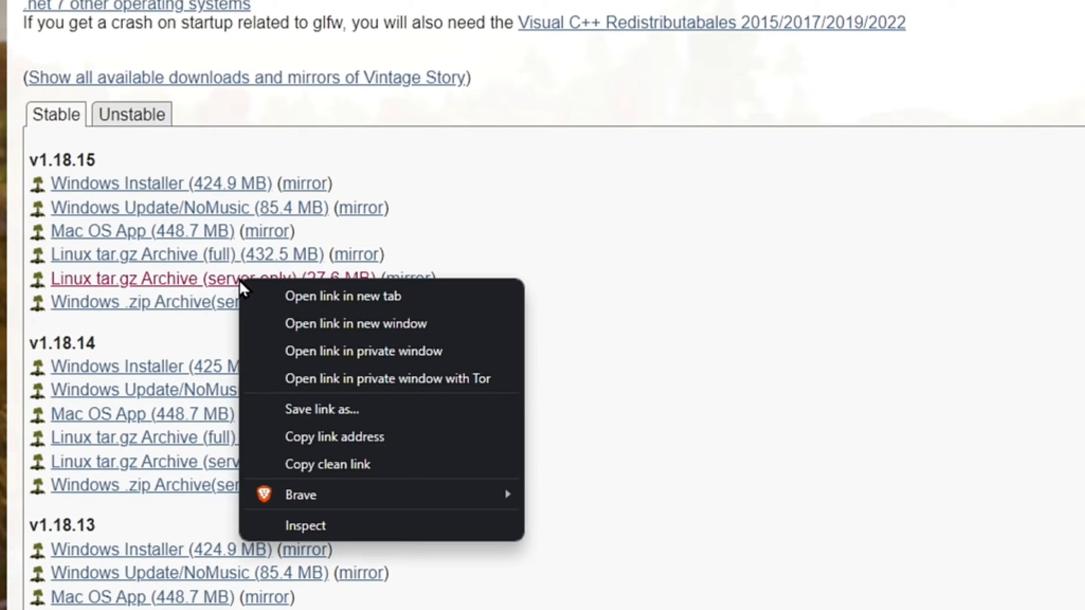
pyautogui.moveTo(329, 437)
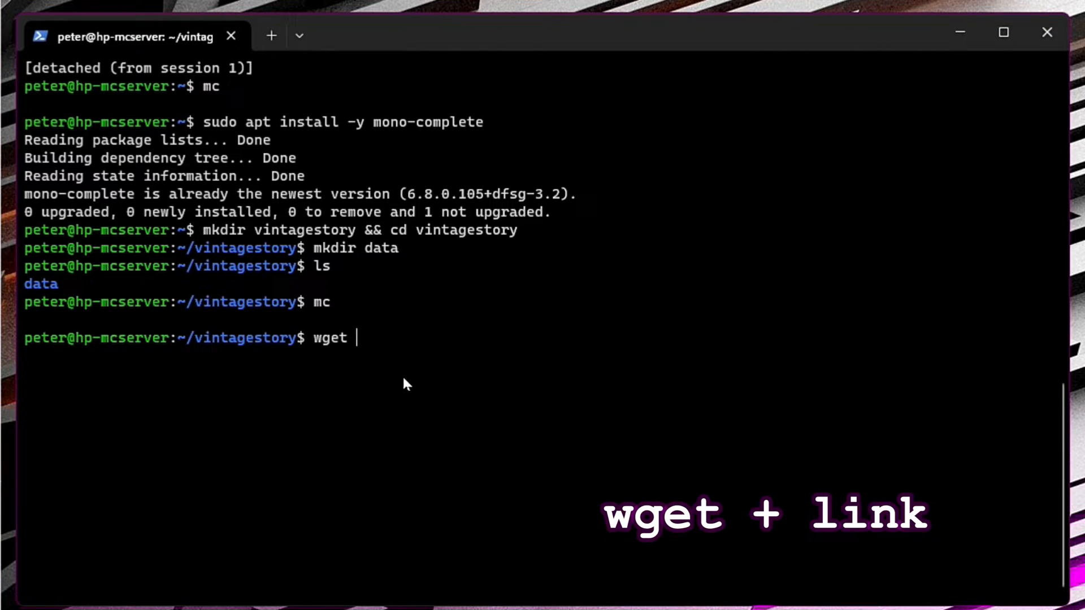
# Download vs_server_linux-x64_1.18.15.tar.gz with wget and extract it with sudo tar
pyautogui.write('https://cdn.vintagestory.at/gamefiles/stable/vs_server_linux-x64_1.18.15.tar.gz')
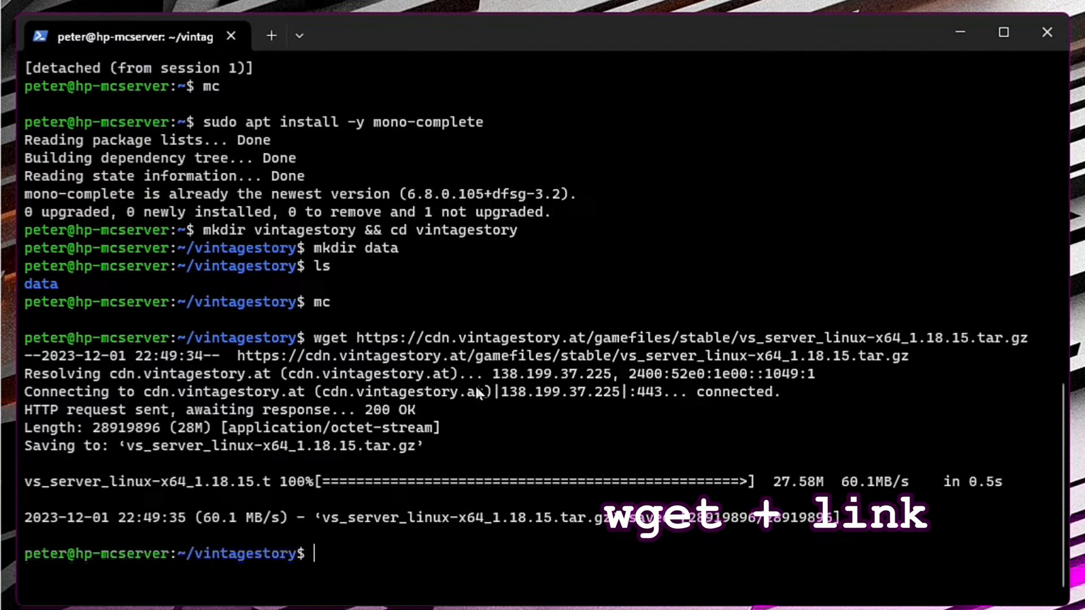
pyautogui.moveTo(478, 394)
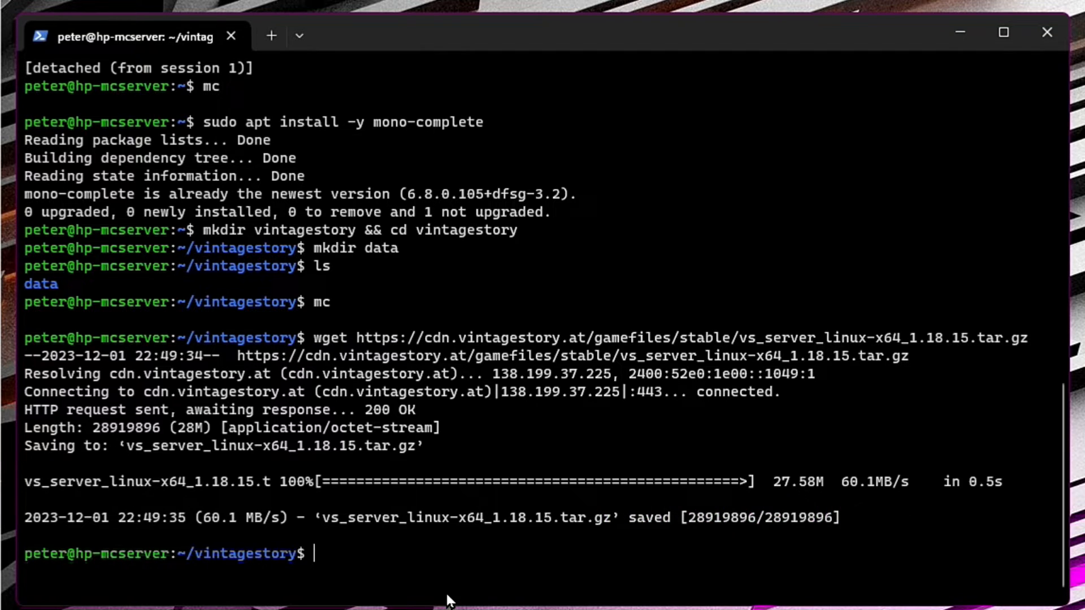
pyautogui.write('sudo  tar xzf vs_server_linux-x64_*.*.*.tar.gz')
pyautogui.write('mc')
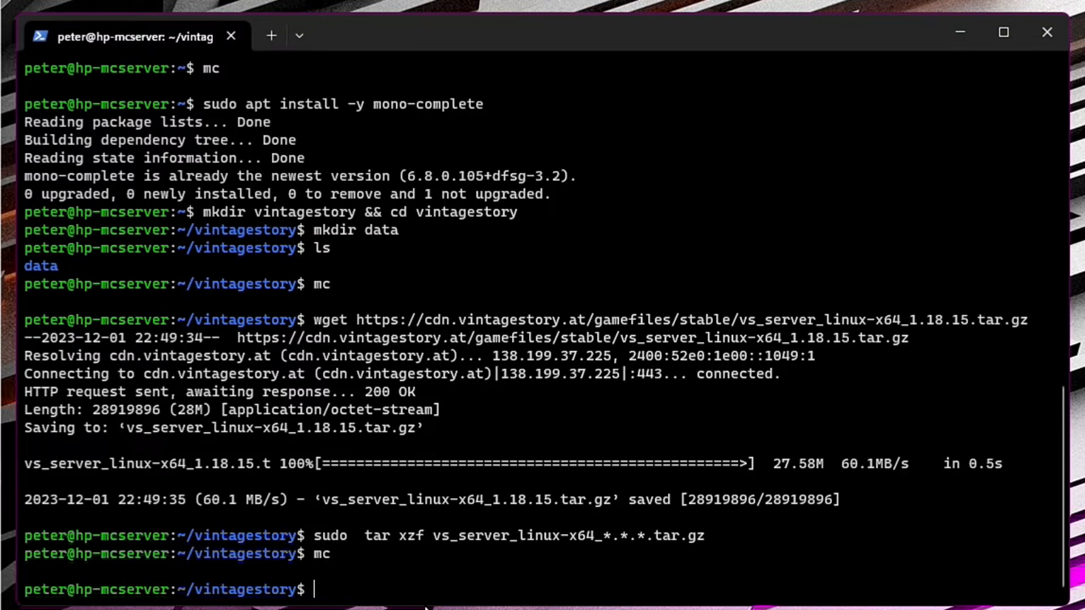
# Make server.sh executable and add the vintagestory user, which already exists
pyautogui.write('sudo')
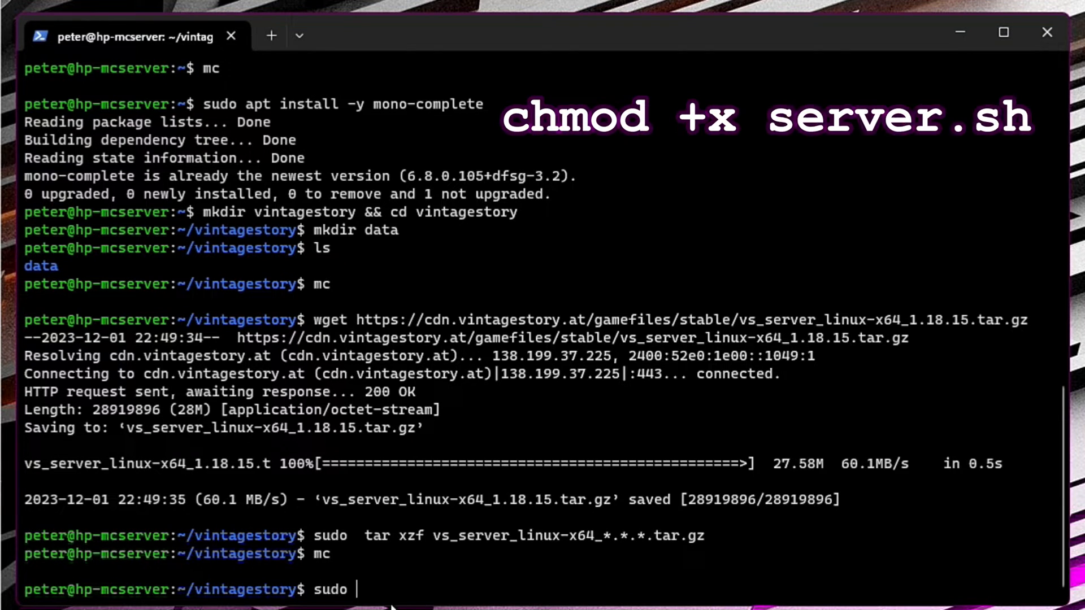
pyautogui.write('chmod +x server.sh')
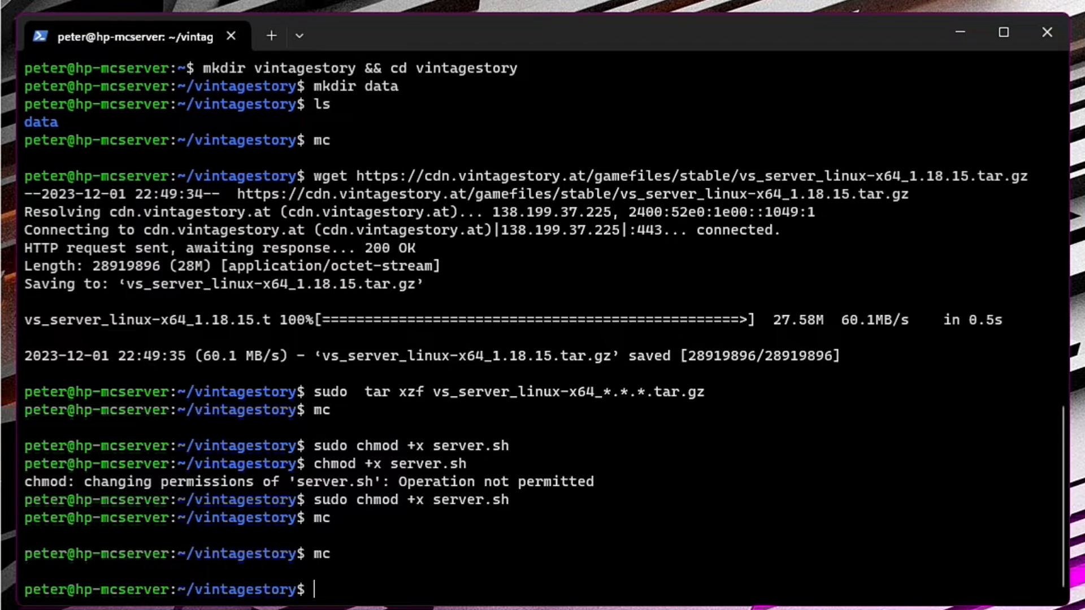
pyautogui.write('sudo')
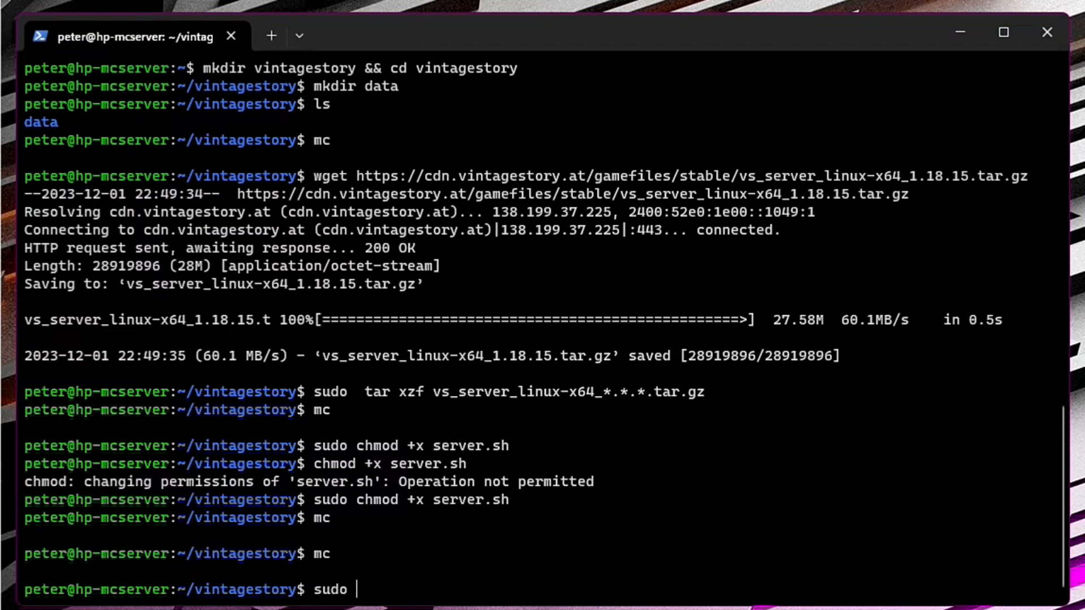
pyautogui.write('adduser')
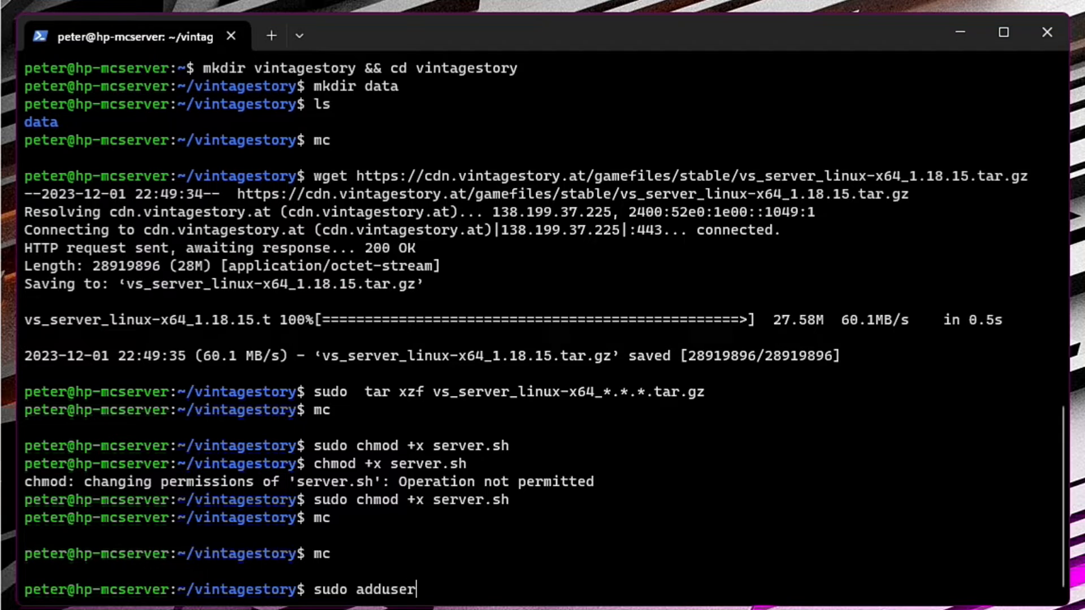
pyautogui.write('v')
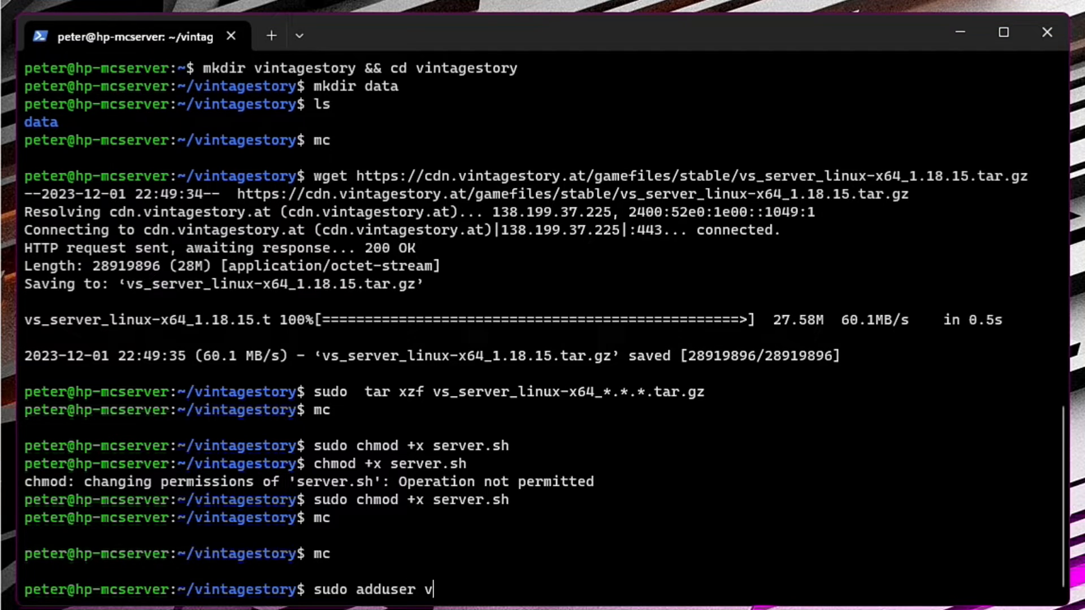
pyautogui.write('intage')
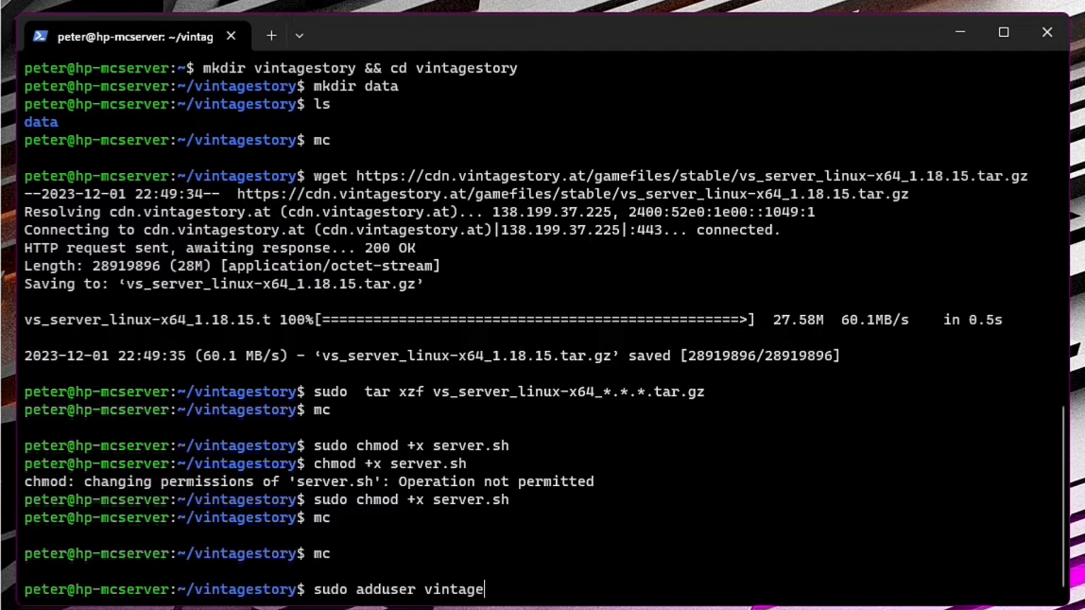
pyautogui.write('story')
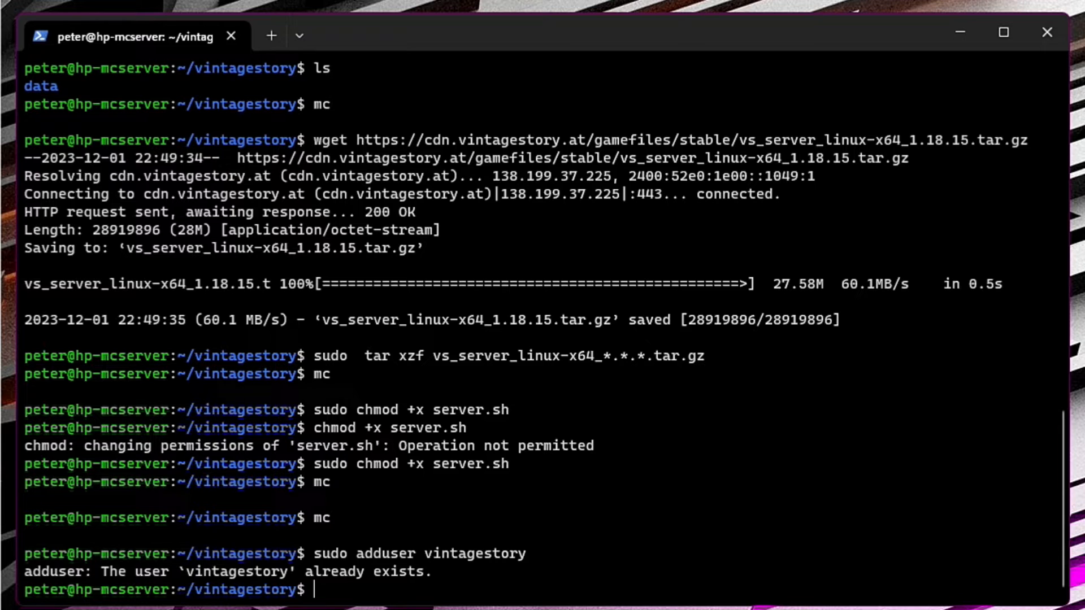
pyautogui.moveTo(386, 194)
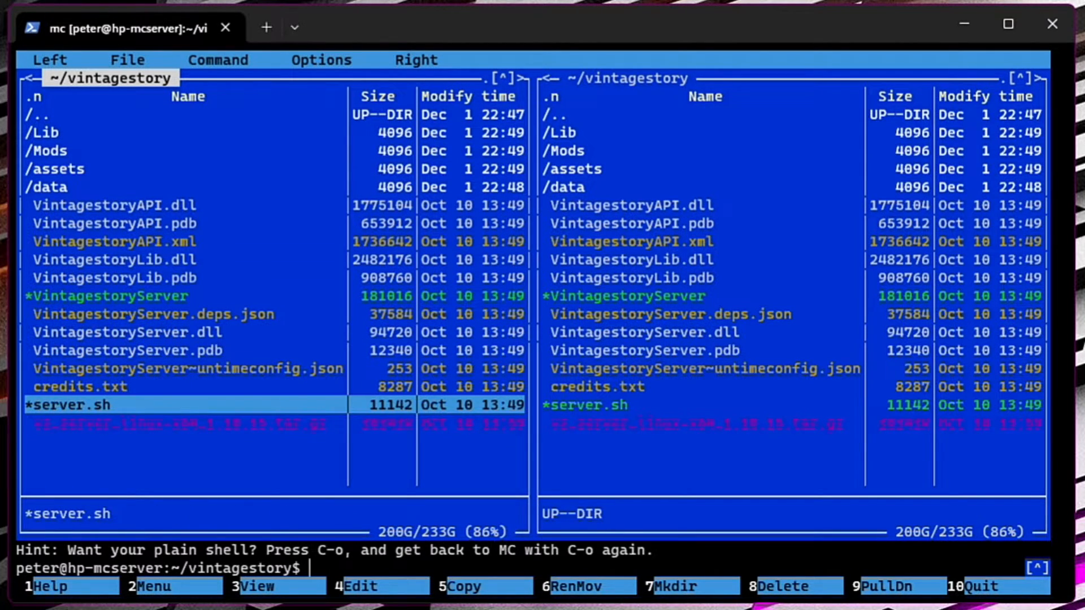
# Set server.sh VSPATH and DATAPATH to /home/peter/vintagestory paths and save the file
pyautogui.click(358, 586)
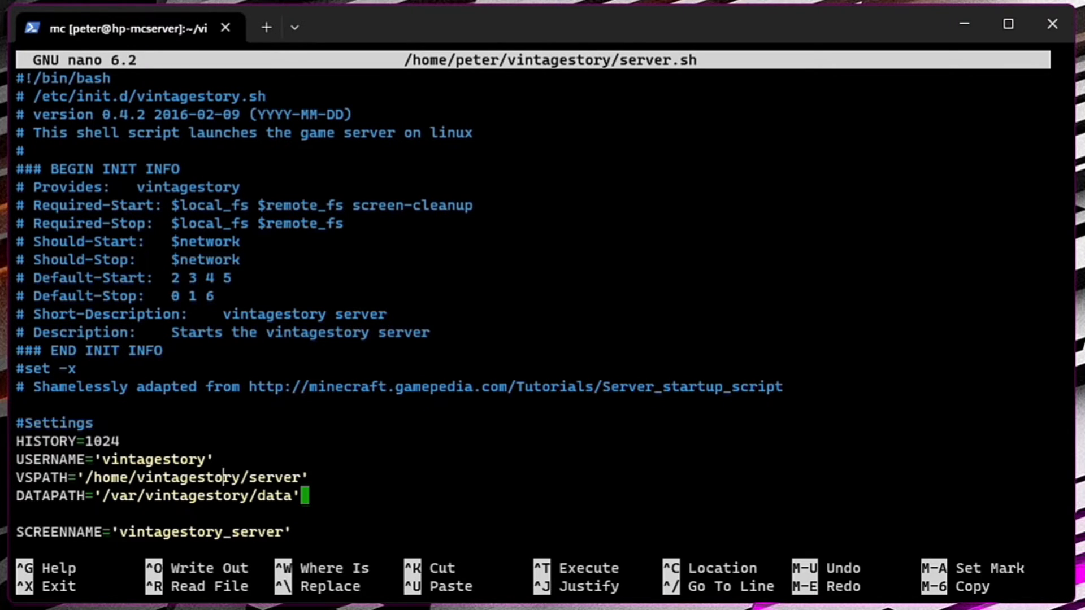
pyautogui.press('Backspace')
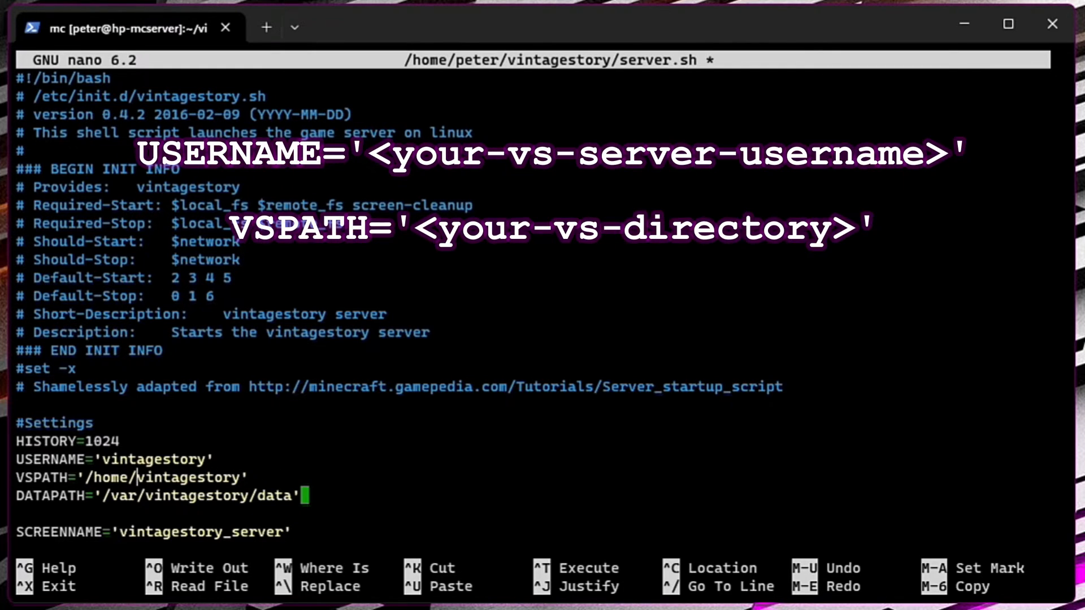
pyautogui.write('peter/')
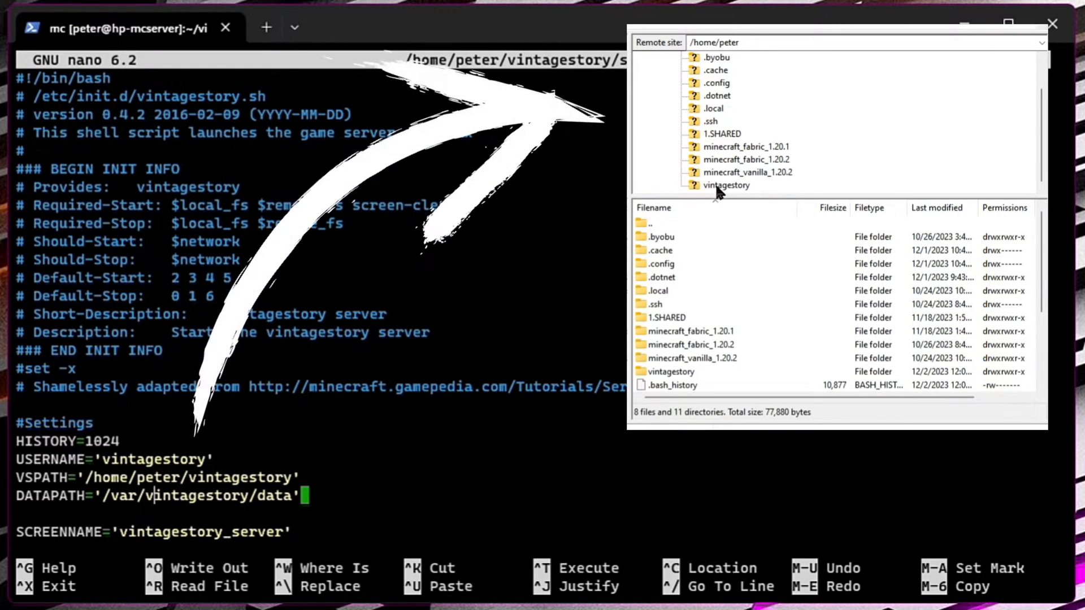
pyautogui.doubleClick(726, 185)
pyautogui.write('home/pe')
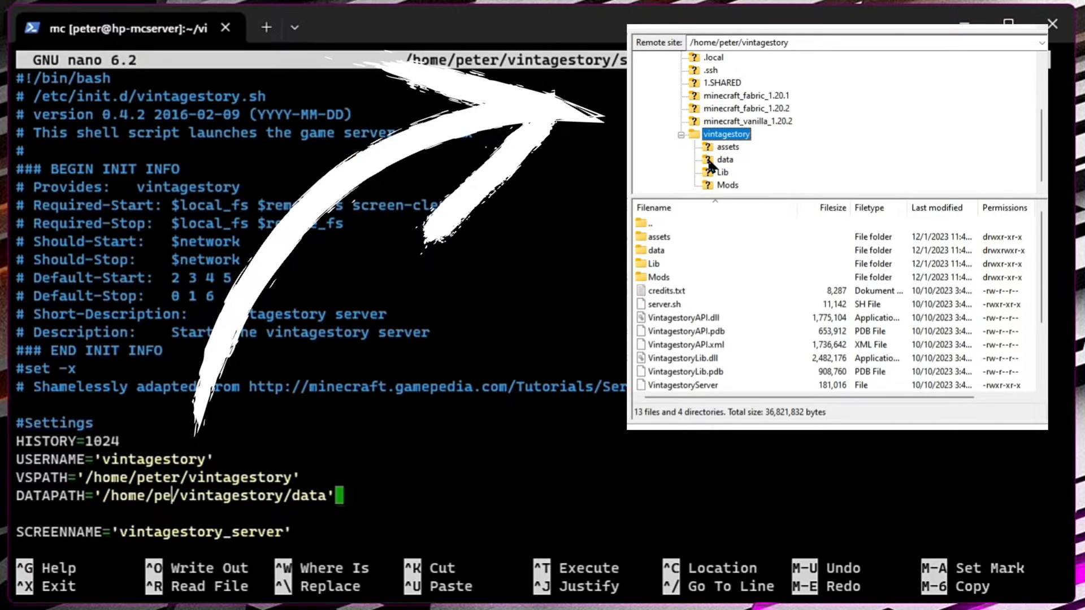
pyautogui.click(725, 160)
pyautogui.write('ter')
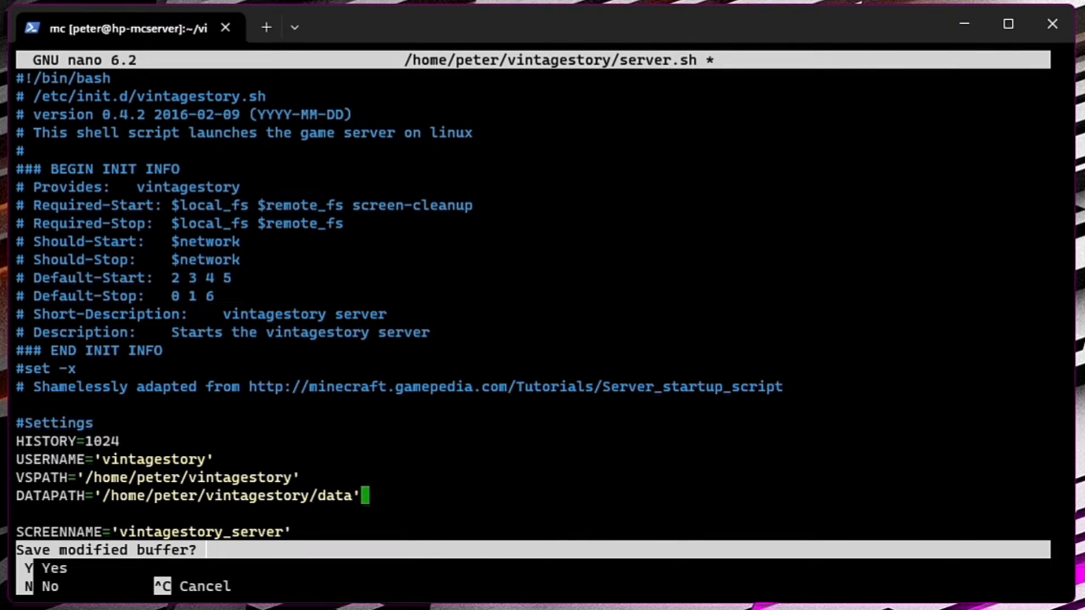
pyautogui.press('y')
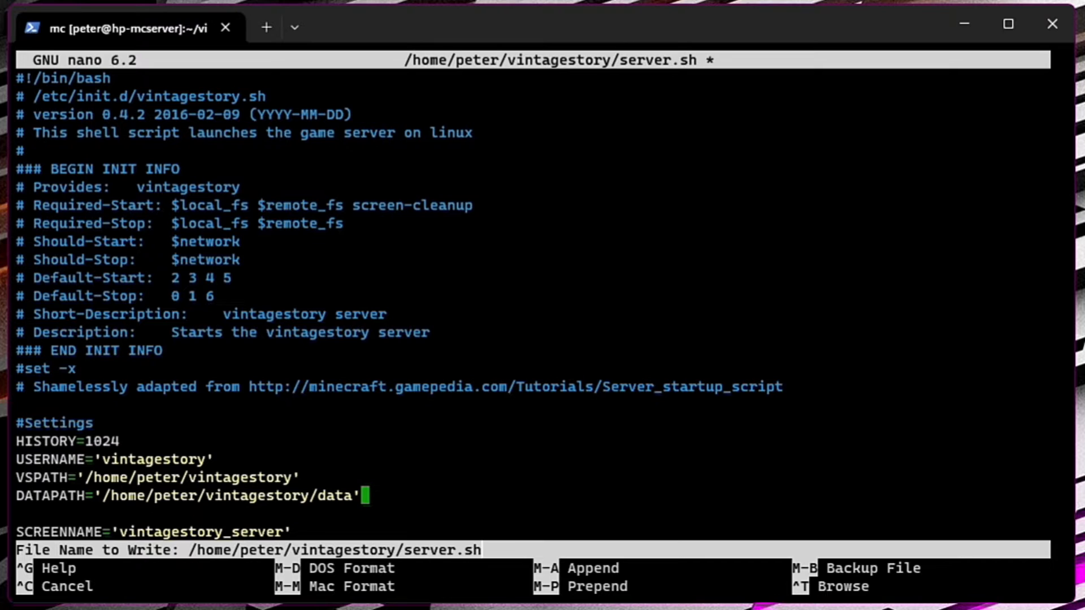
pyautogui.press('Enter')
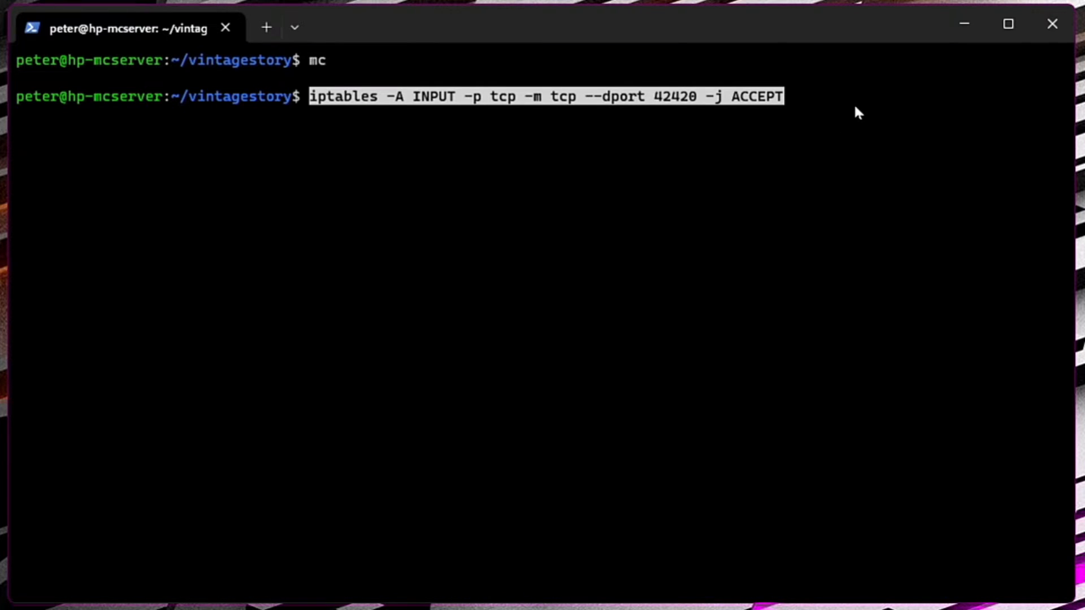
pyautogui.moveTo(728, 38)
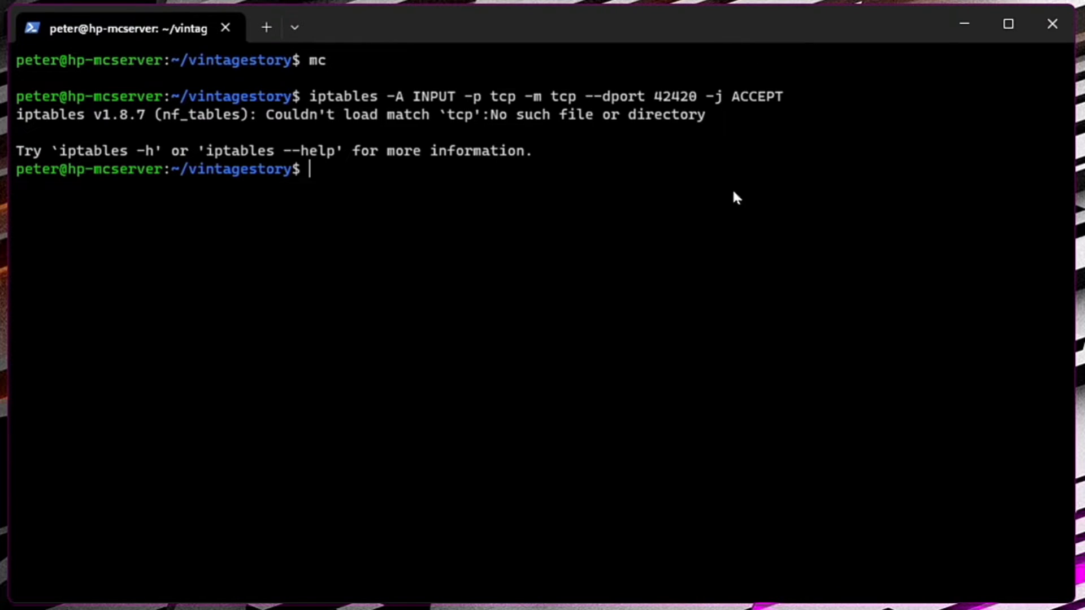
# Add an iptables ACCEPT rule for TCP port 42420; it fails to load the tcp match
pyautogui.write('sud')
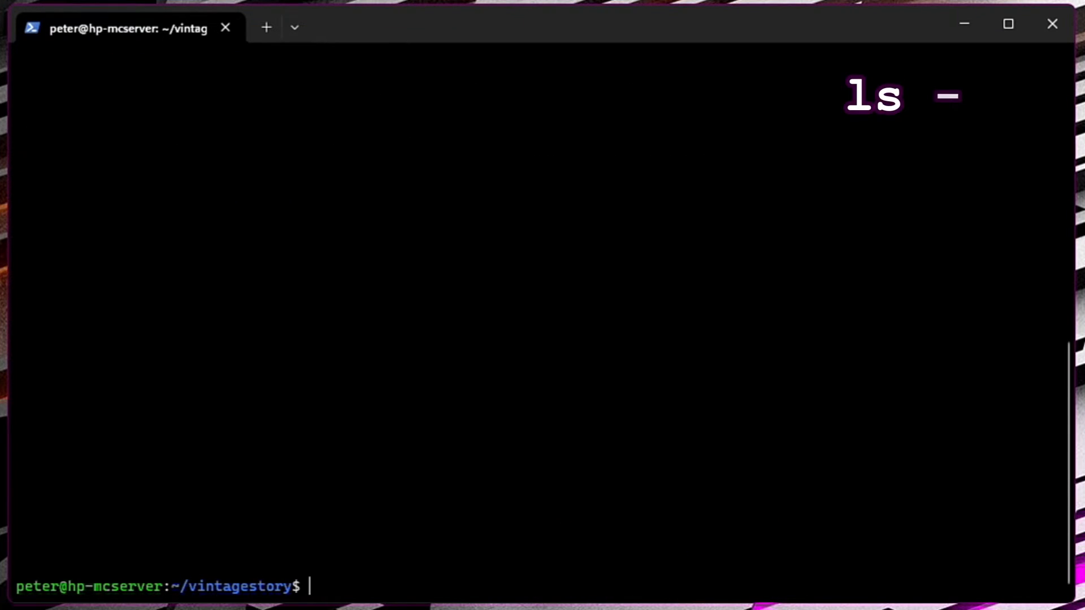
# List files with ls -la and start the server until it reports up and running
pyautogui.write('la')
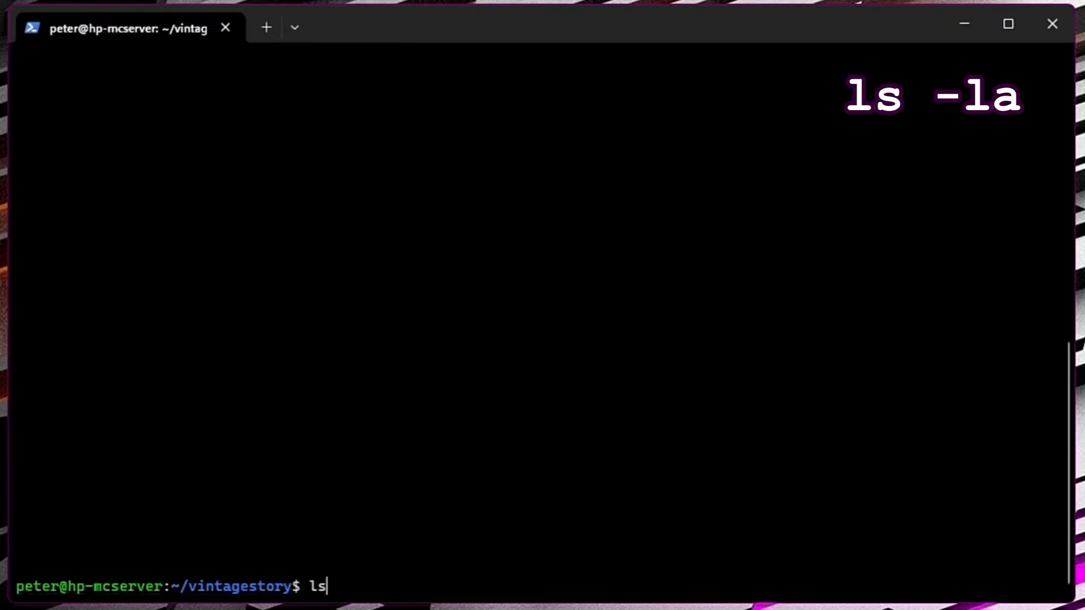
pyautogui.write('-la')
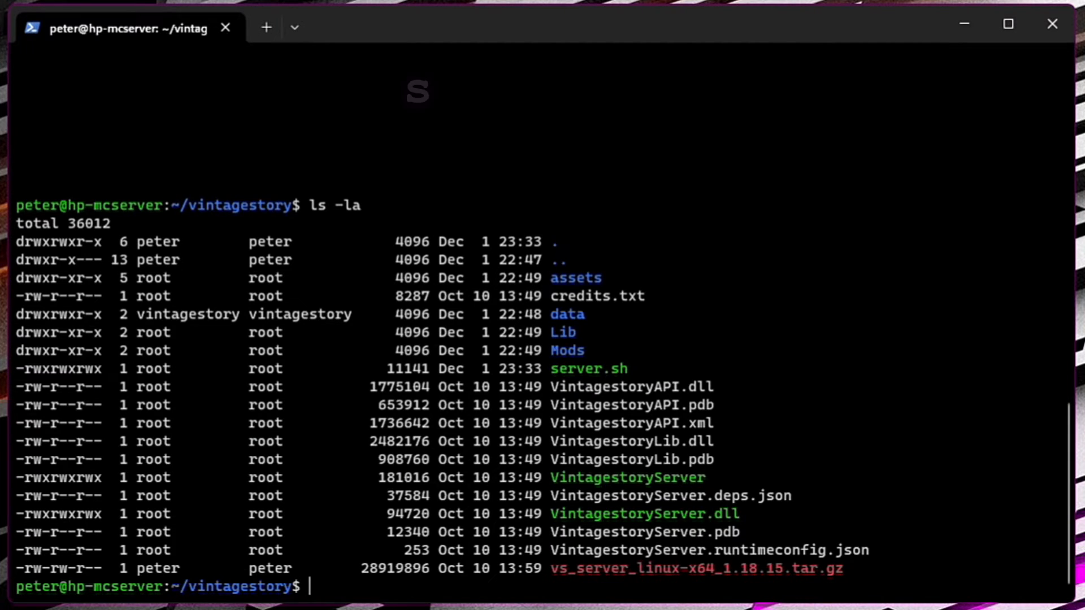
pyautogui.write('ls -la')
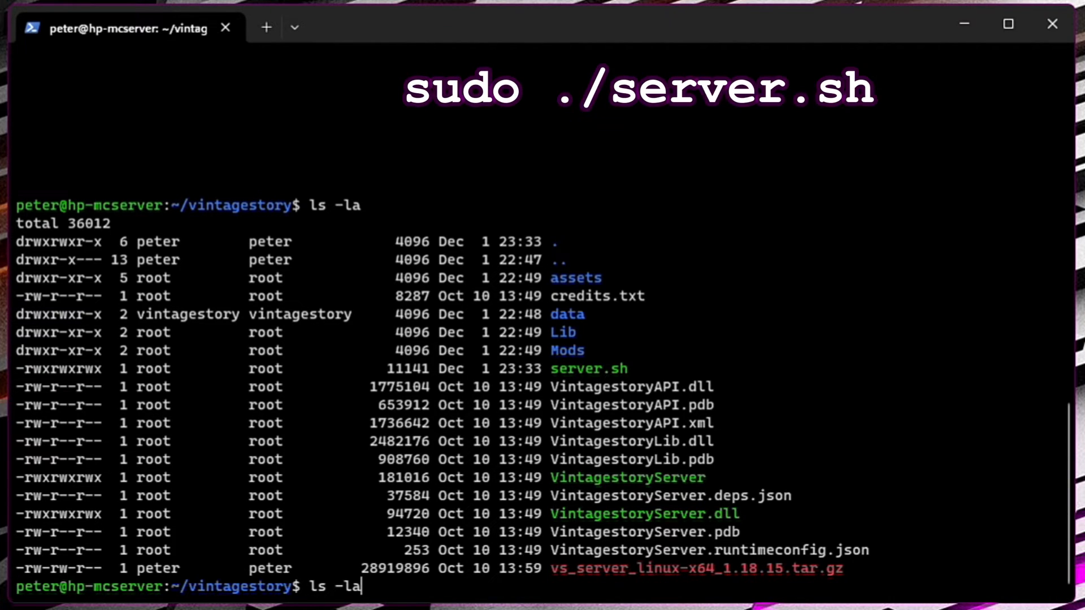
pyautogui.write('sudo ./server.sh start')
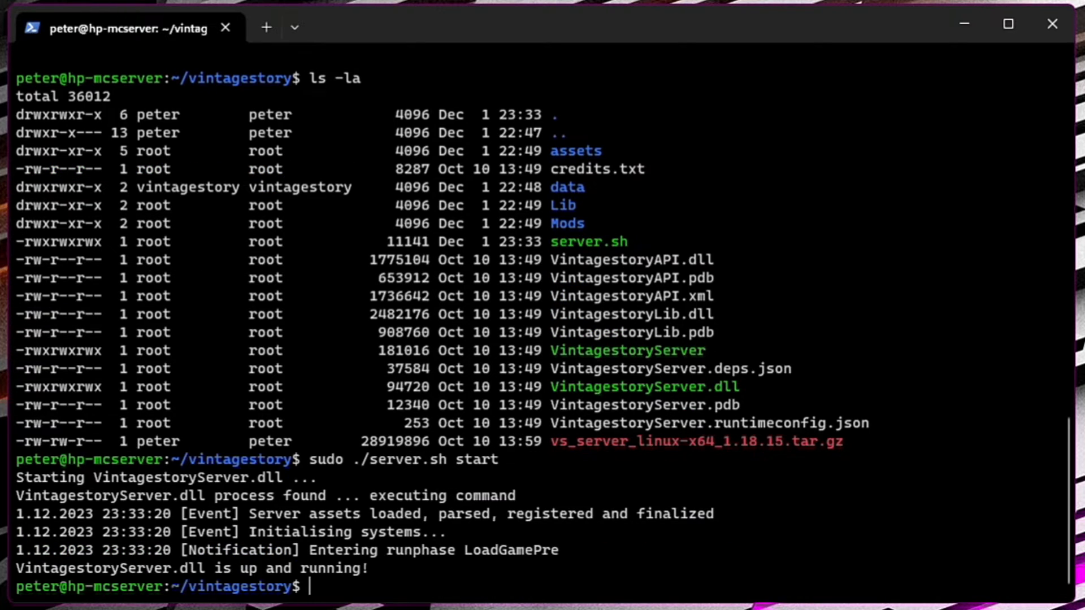
# Make MalinowyWampir an operator via sudo ./server.sh command /op
pyautogui.write('sudo ./server s')
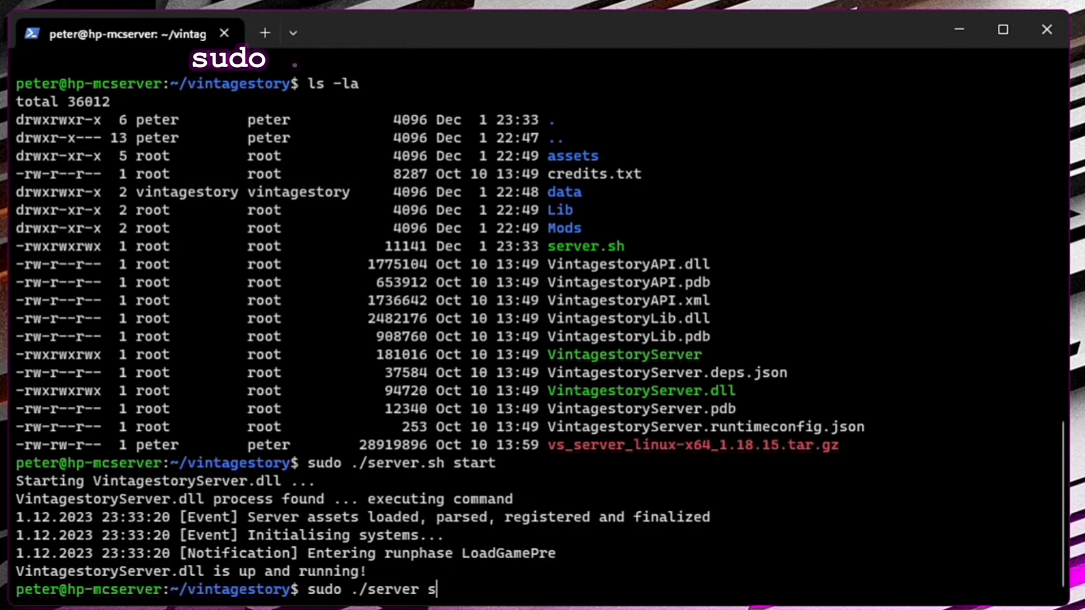
pyautogui.write('h')
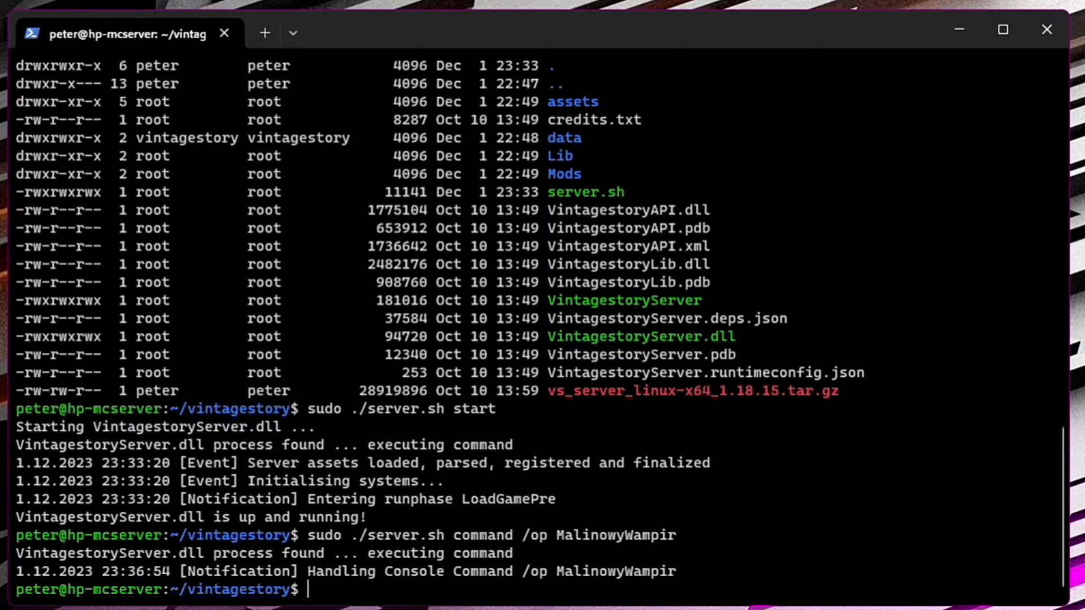
pyautogui.write('ip')
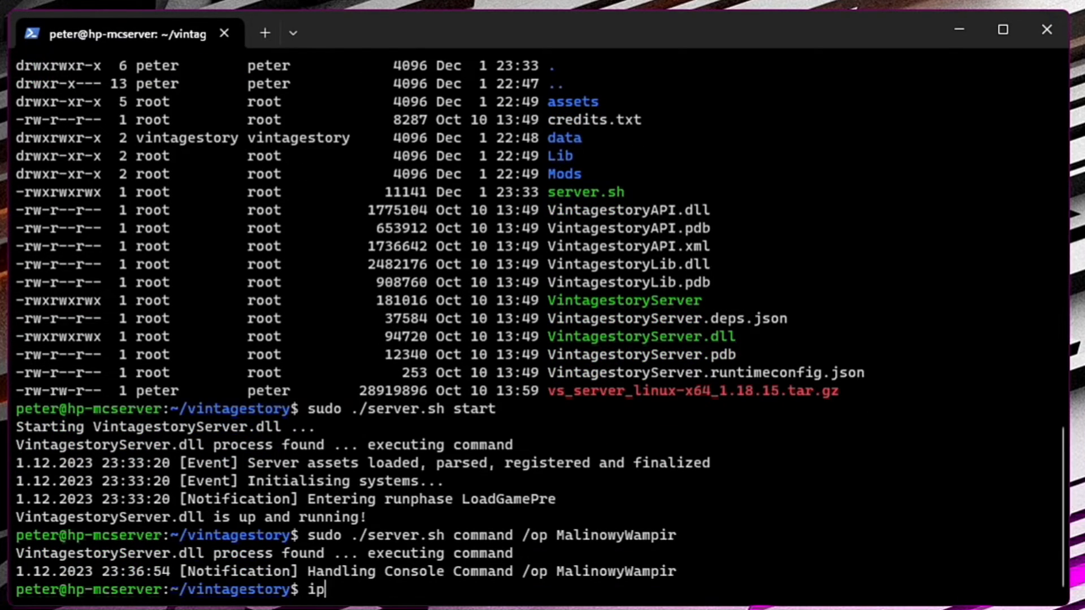
# Run 'ip adress show', which is rejected as an unknown object
pyautogui.write('adress show')
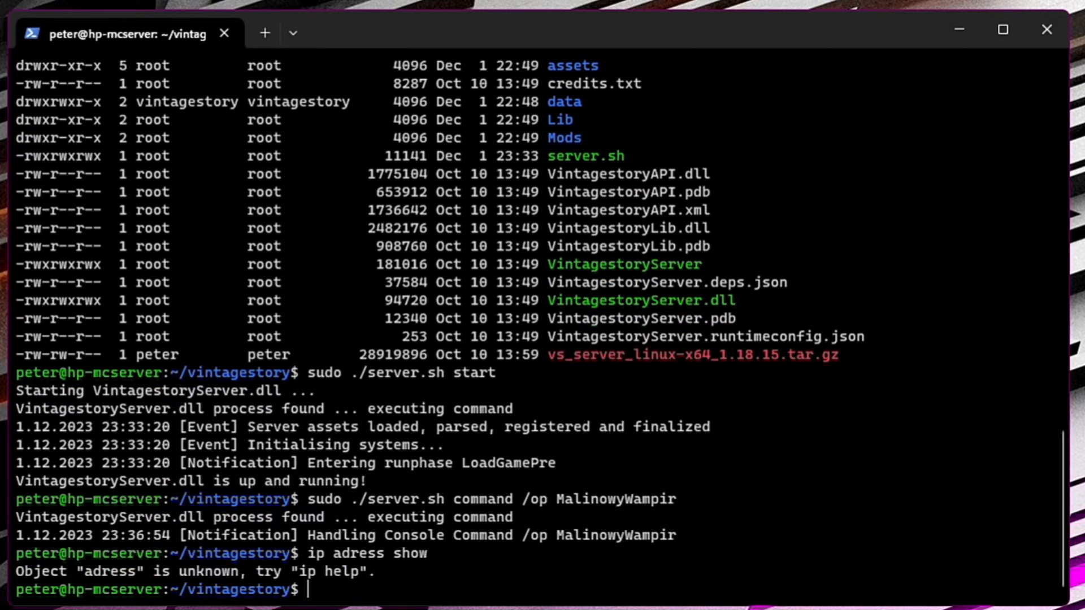
pyautogui.write('ip adress show')
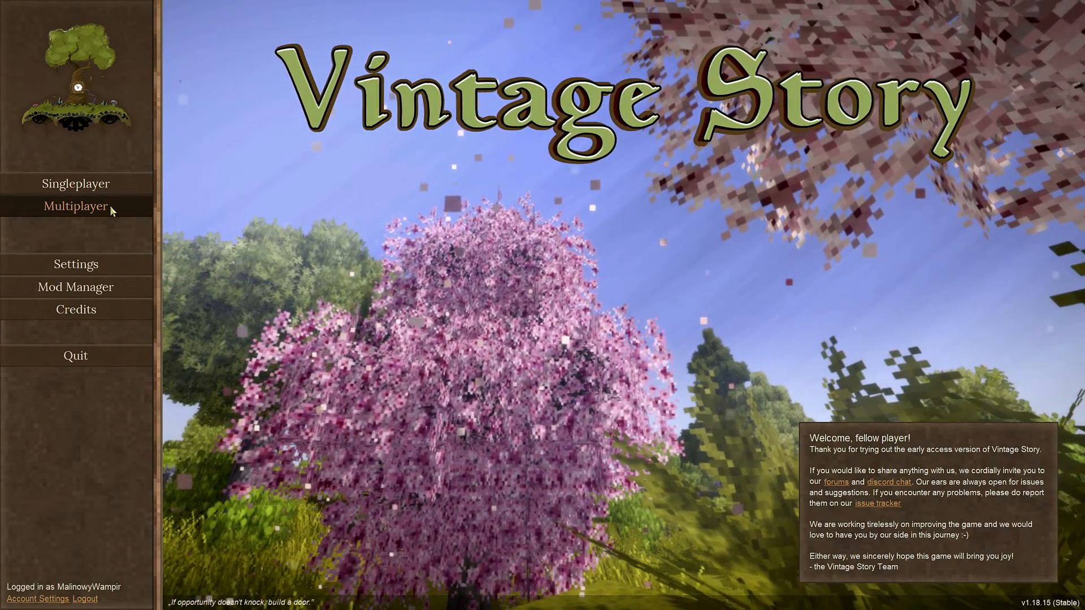
# Add multiplayer server 'YT testserver' with host 192.168.0.177, moving to the password field
pyautogui.click(75, 205)
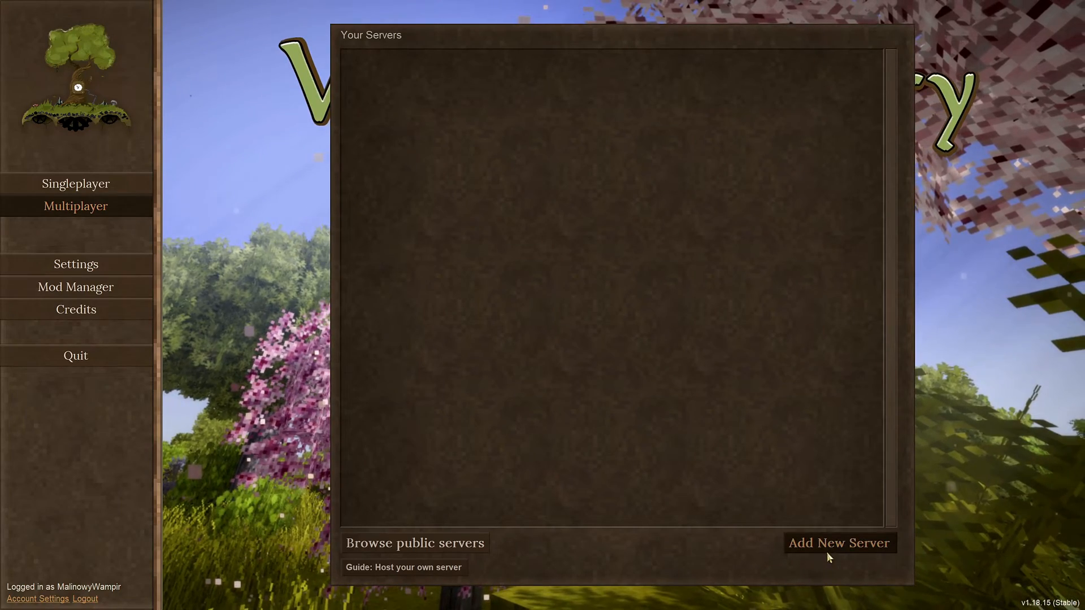
pyautogui.click(839, 543)
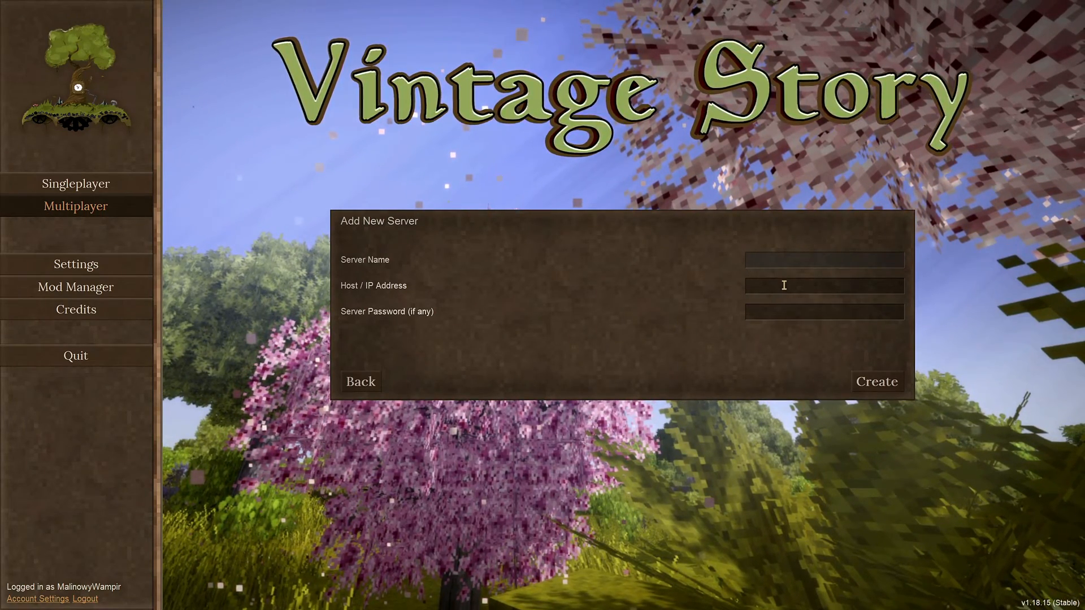
pyautogui.write('Y')
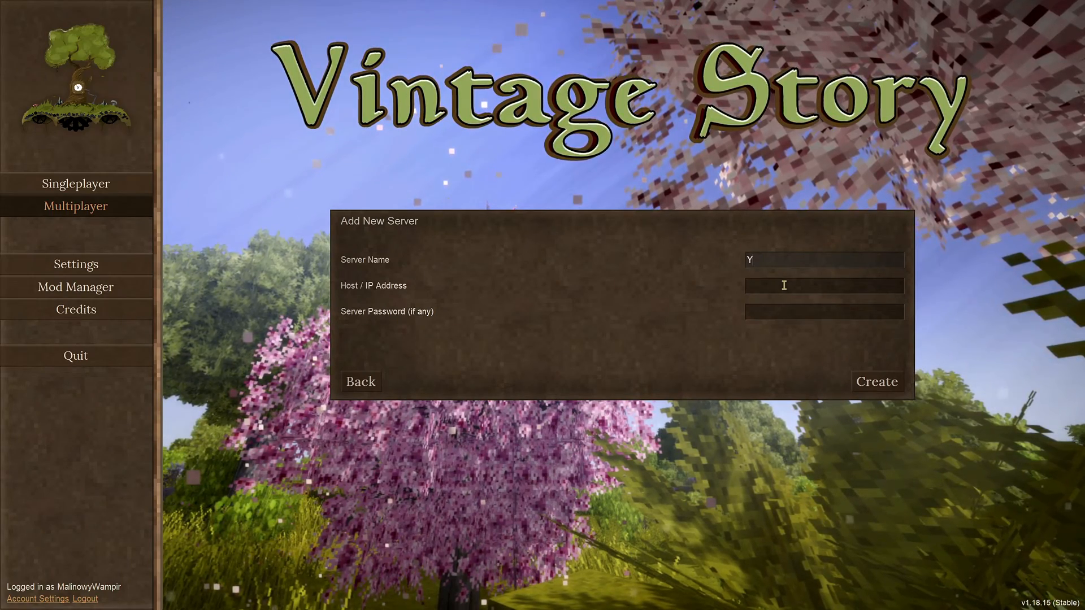
pyautogui.write('T testserve')
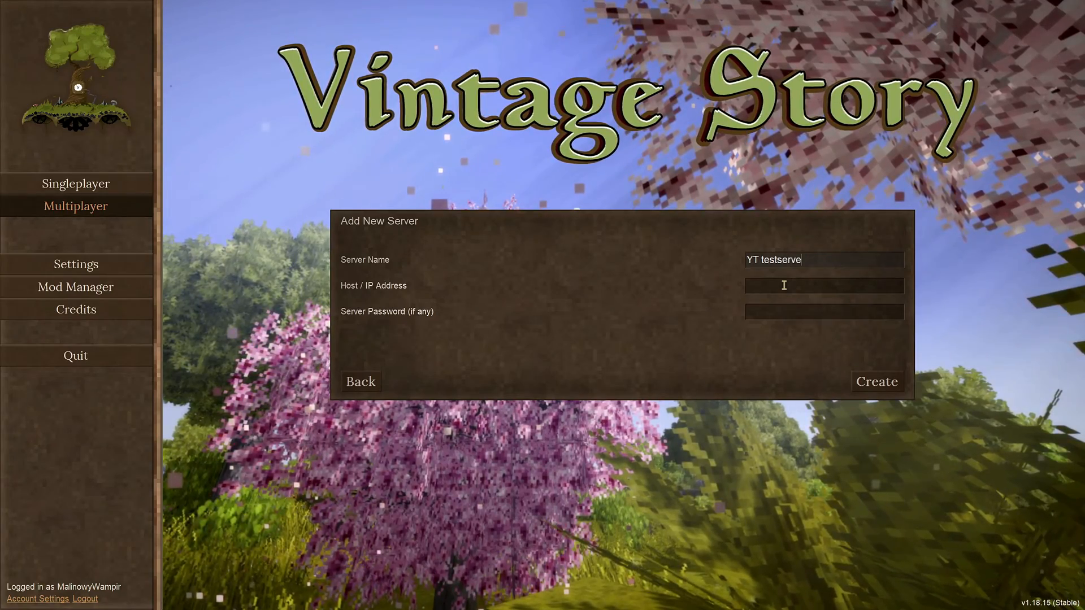
pyautogui.write('r')
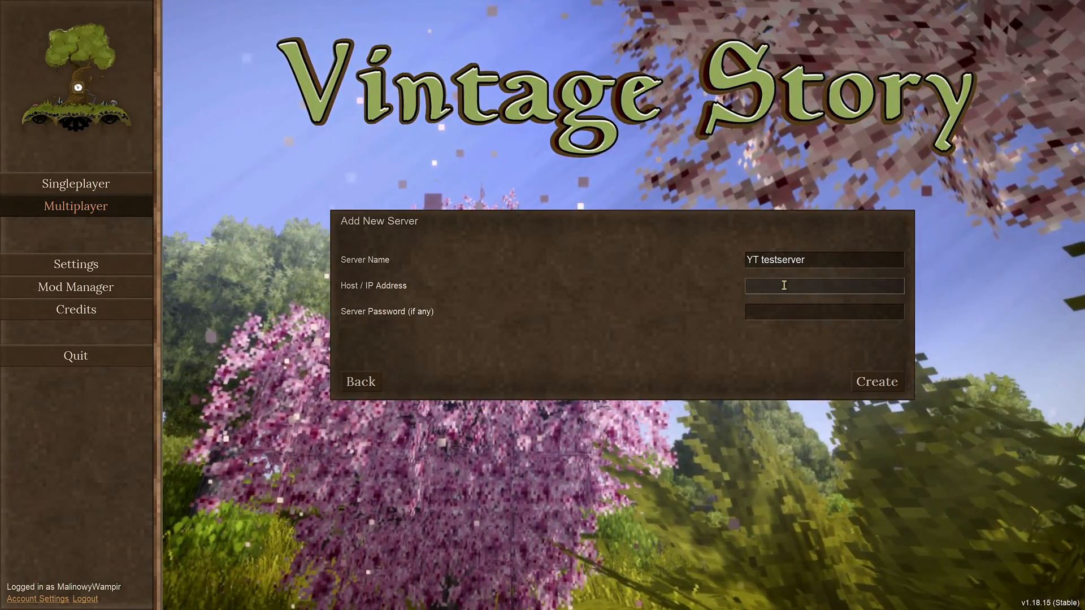
pyautogui.write('192')
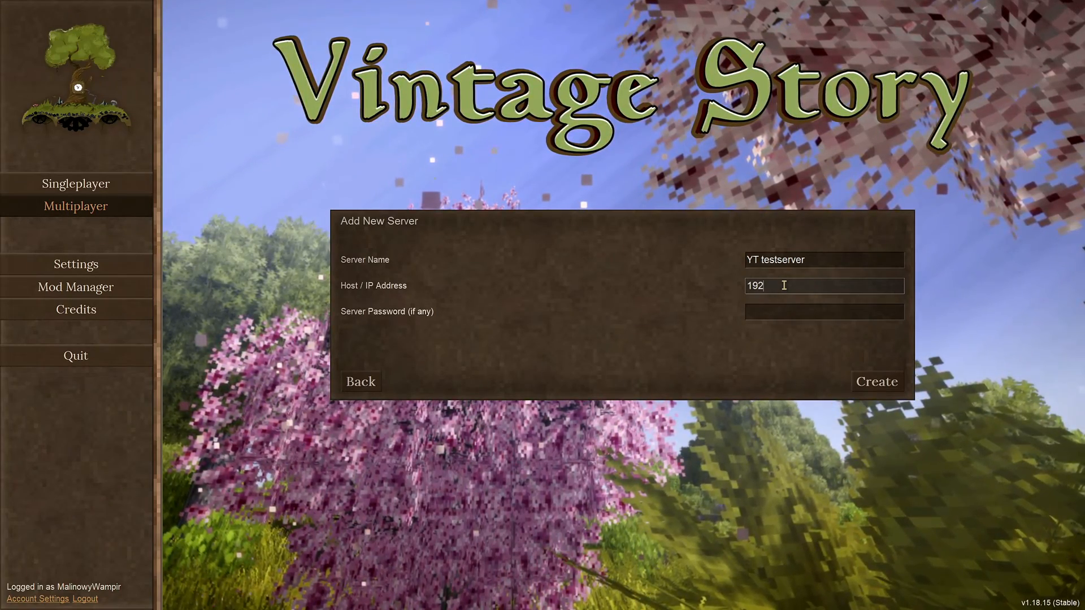
pyautogui.write('.168.0.')
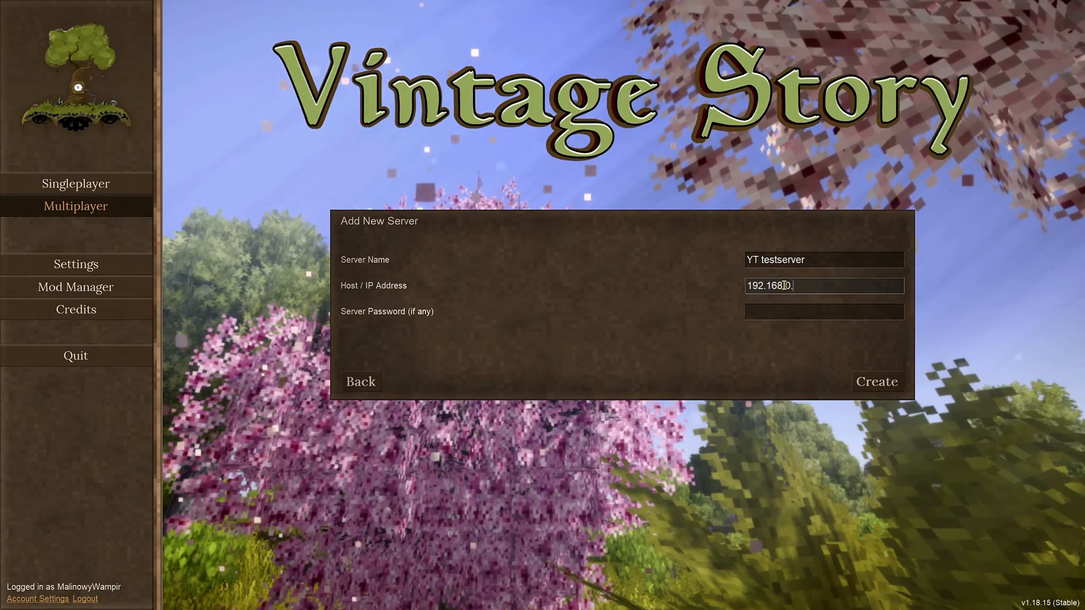
pyautogui.write('177')
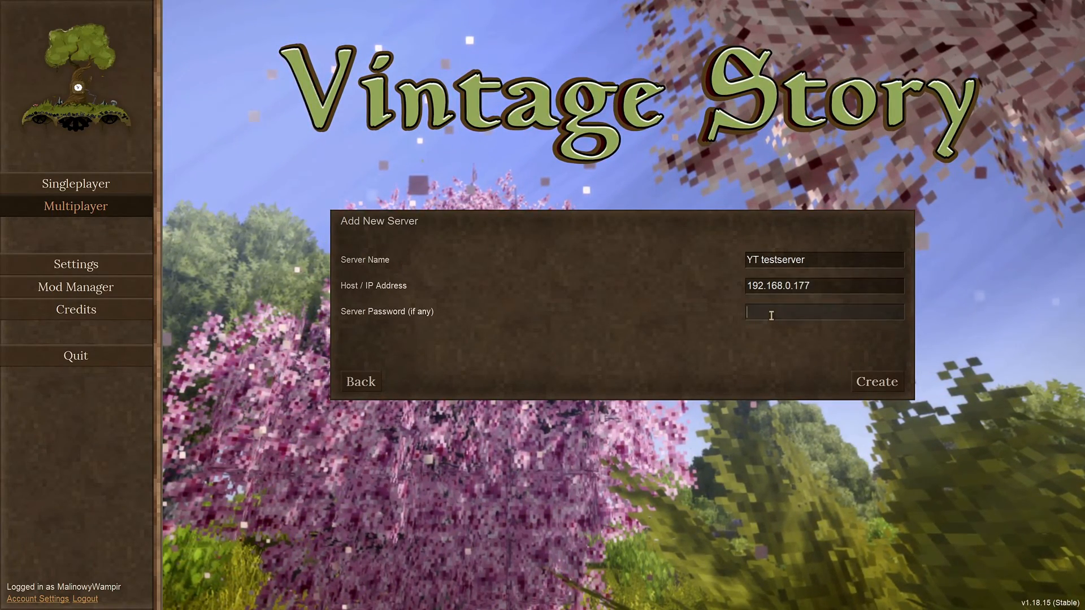
pyautogui.click(876, 381)
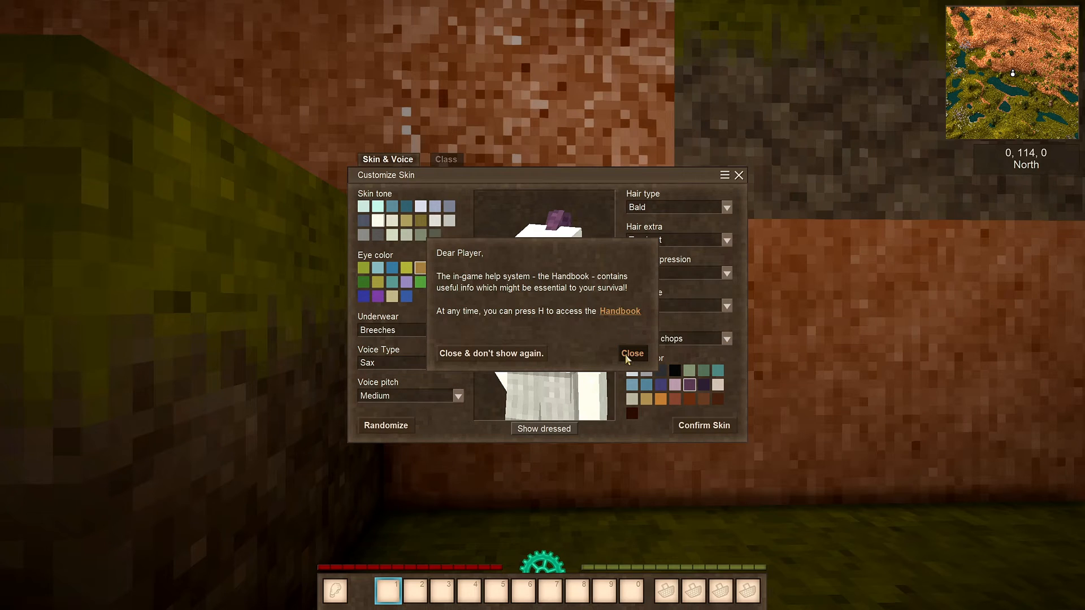
# Dismiss the handbook notice, choose the Kniaz hairstyle and confirm the character skin
pyautogui.click(631, 352)
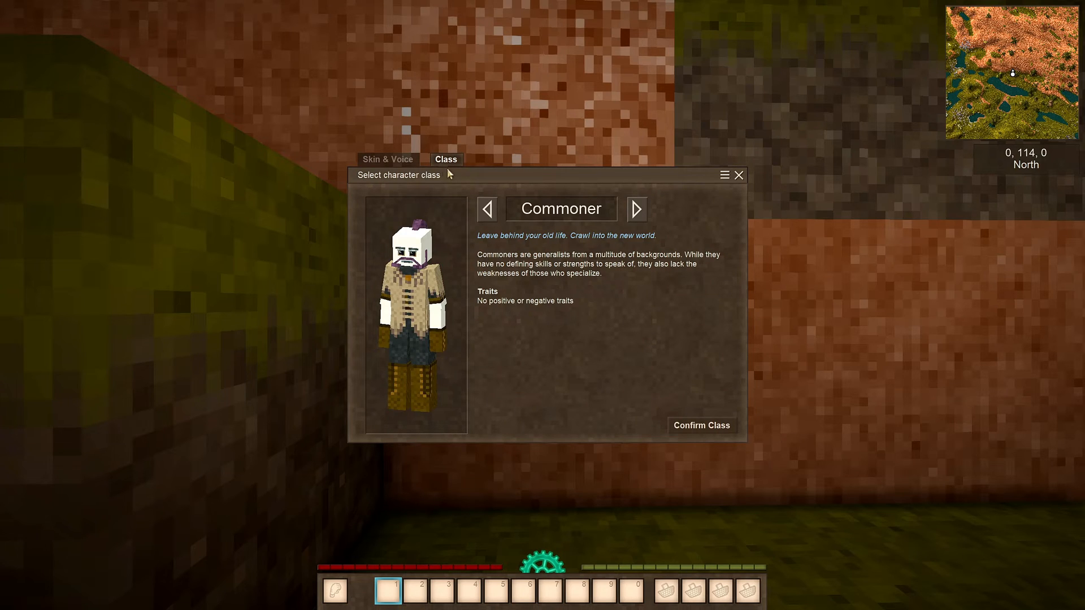
pyautogui.click(388, 160)
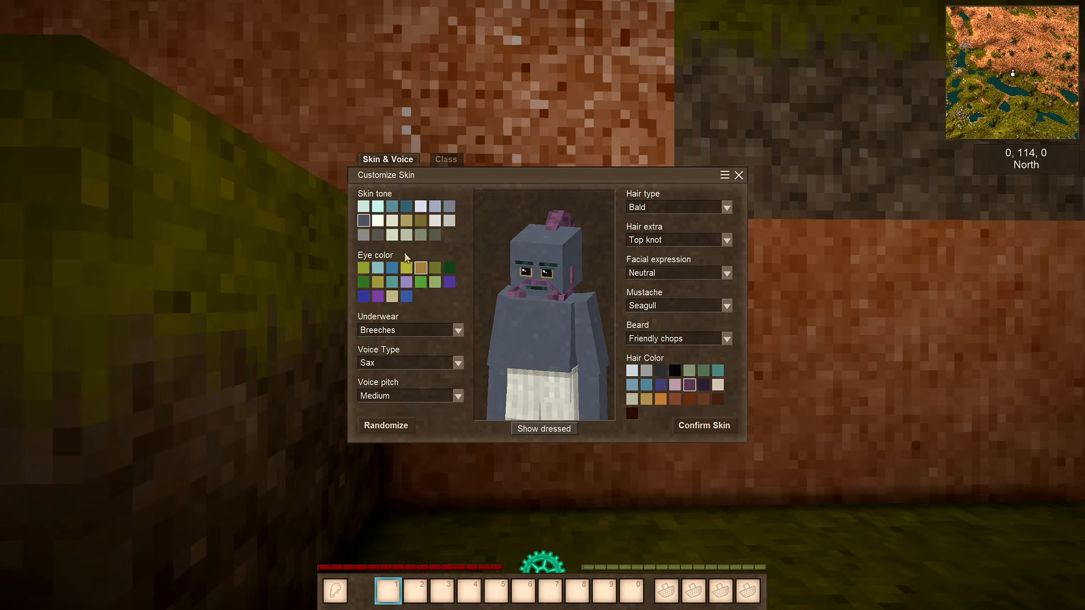
pyautogui.moveTo(668, 261)
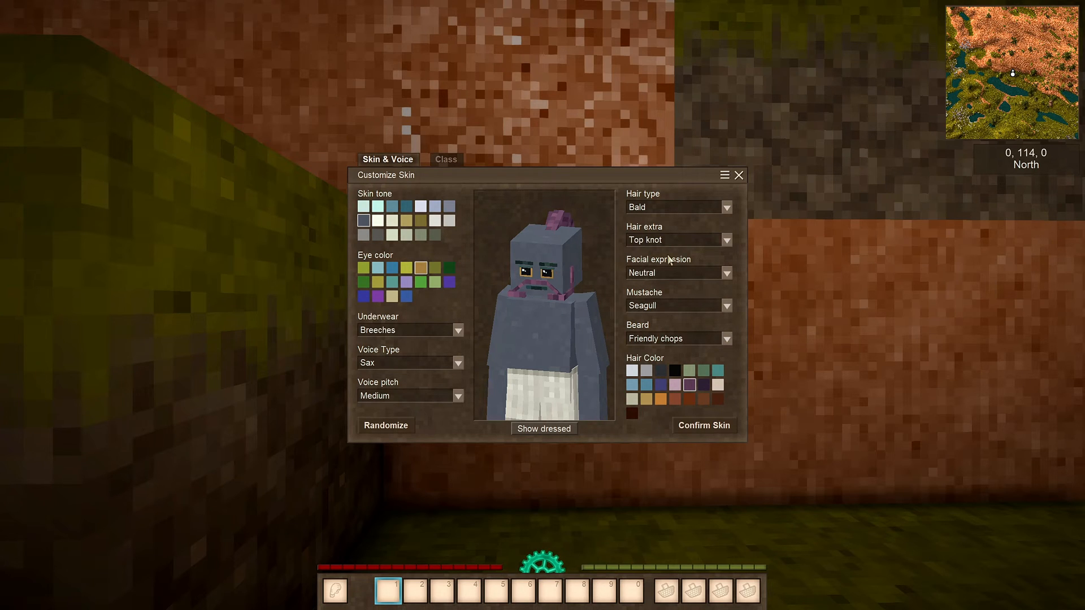
pyautogui.click(678, 239)
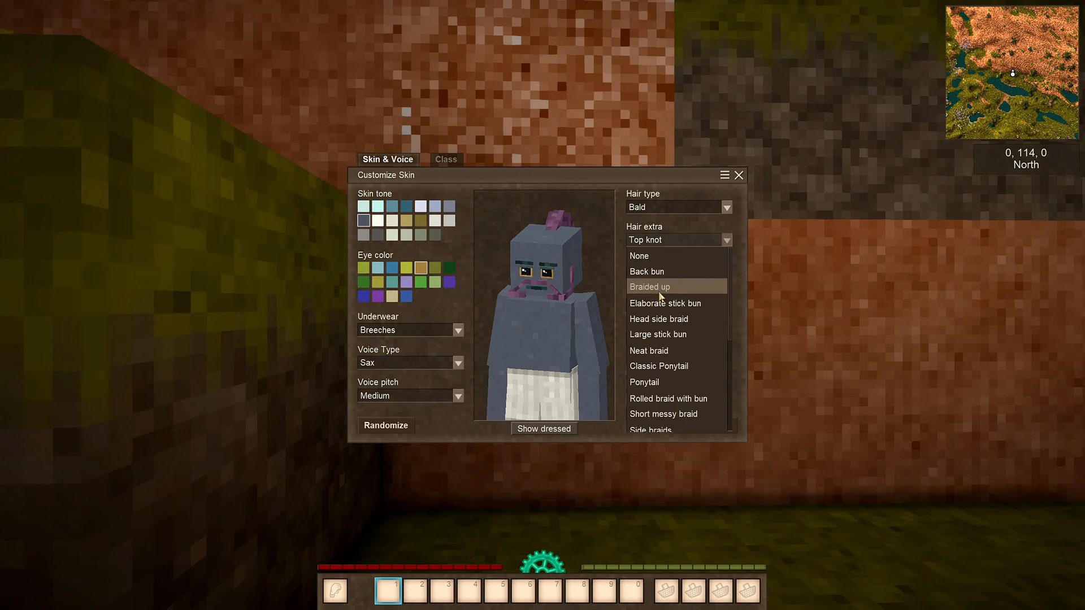
pyautogui.moveTo(658, 381)
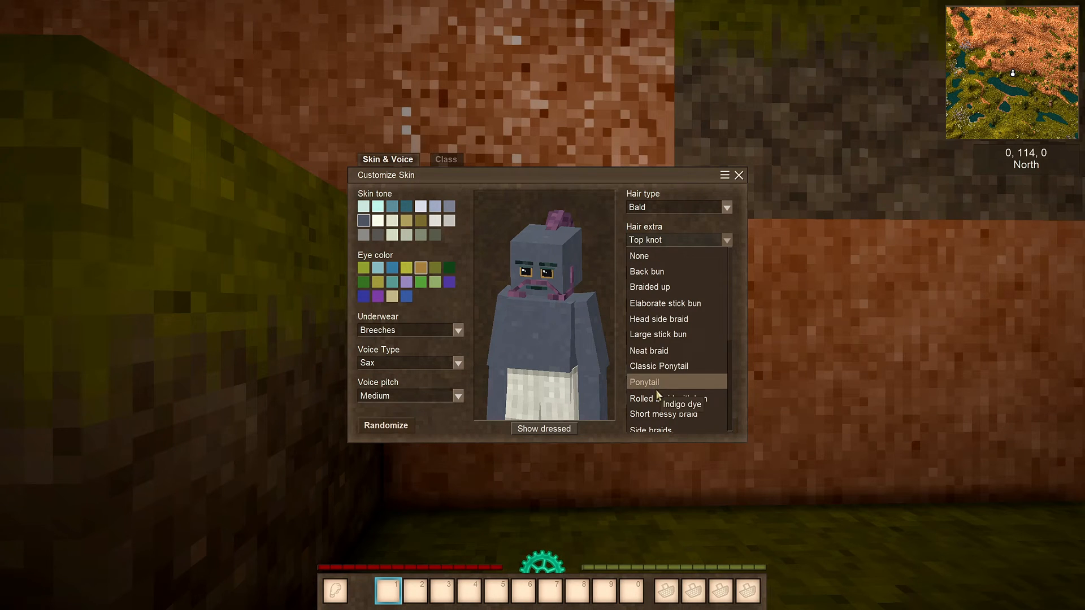
pyautogui.moveTo(721, 232)
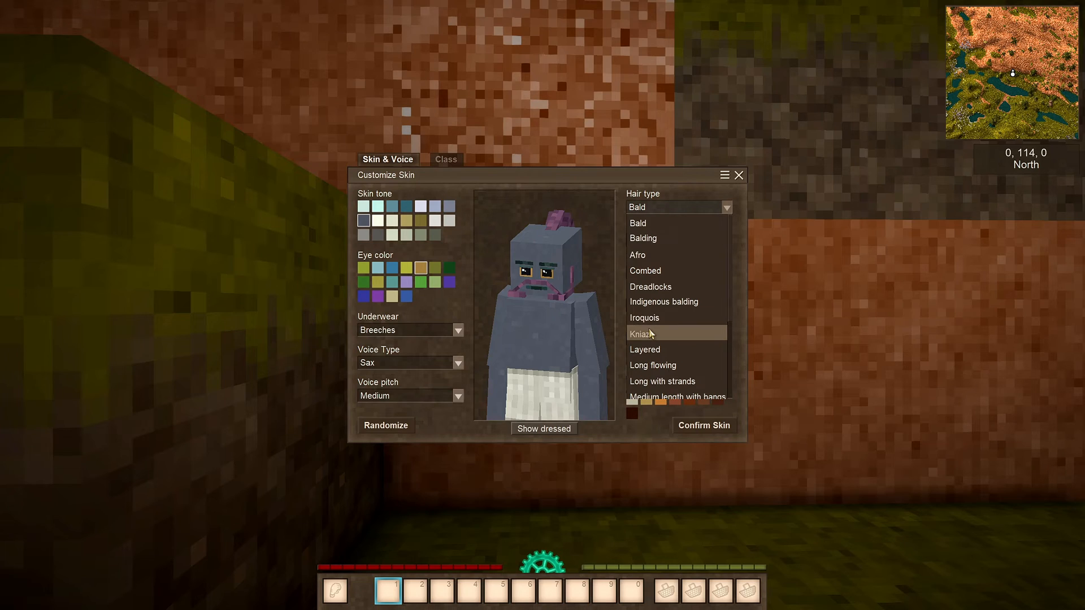
pyautogui.click(643, 333)
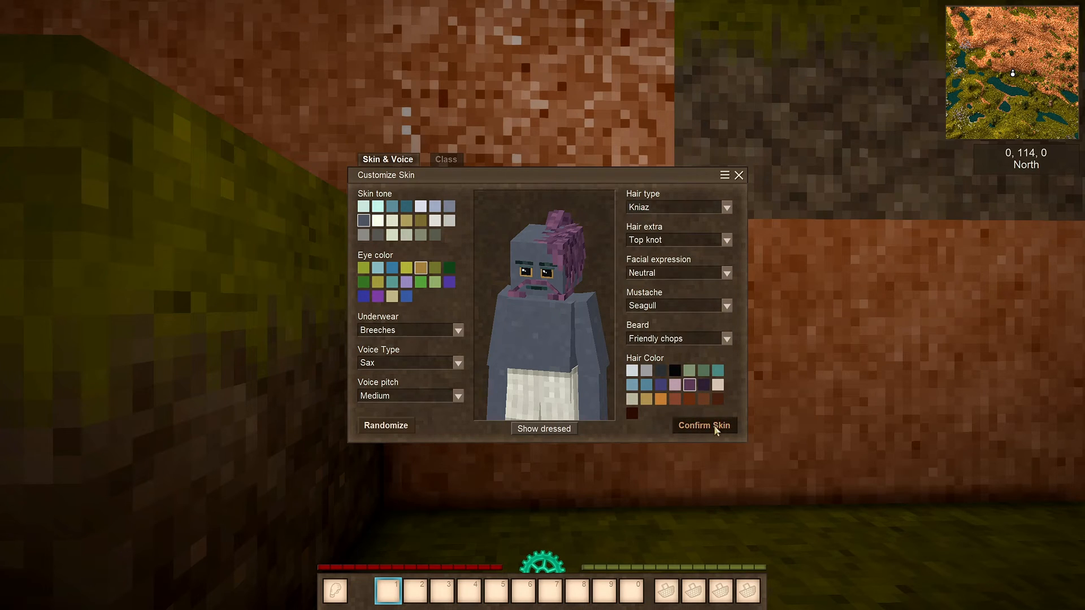
pyautogui.click(703, 425)
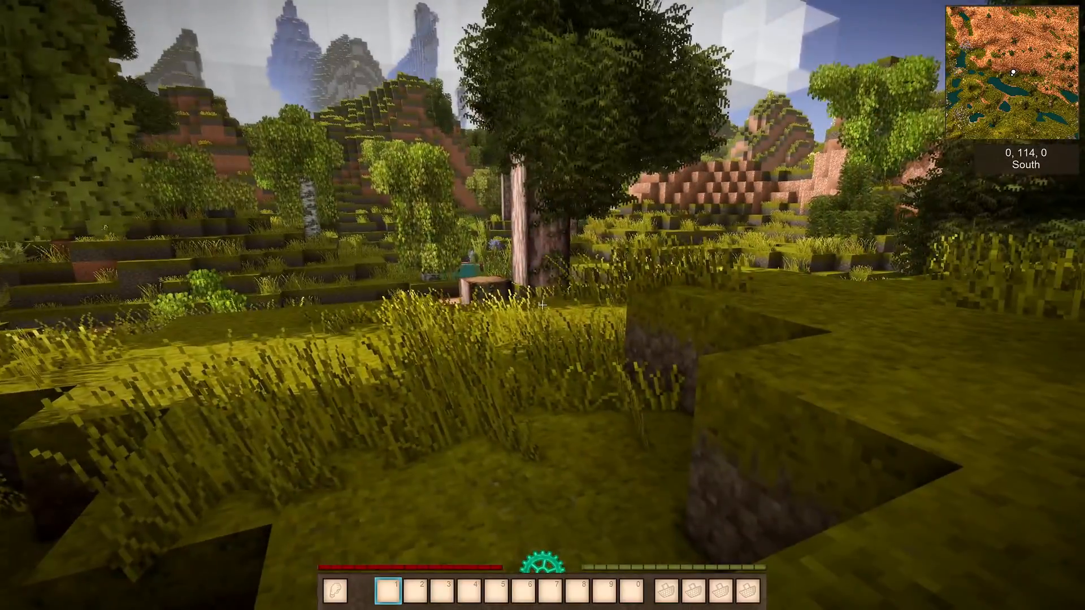
# Walk forward through the meadow to the lakeshore
pyautogui.press('w')
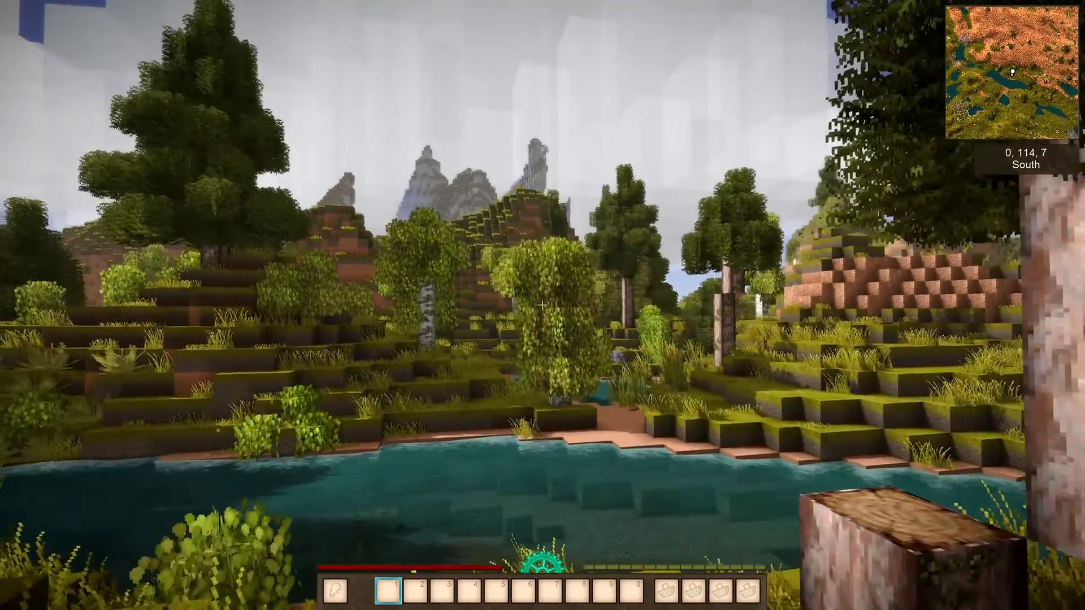
pyautogui.moveTo(543, 305)
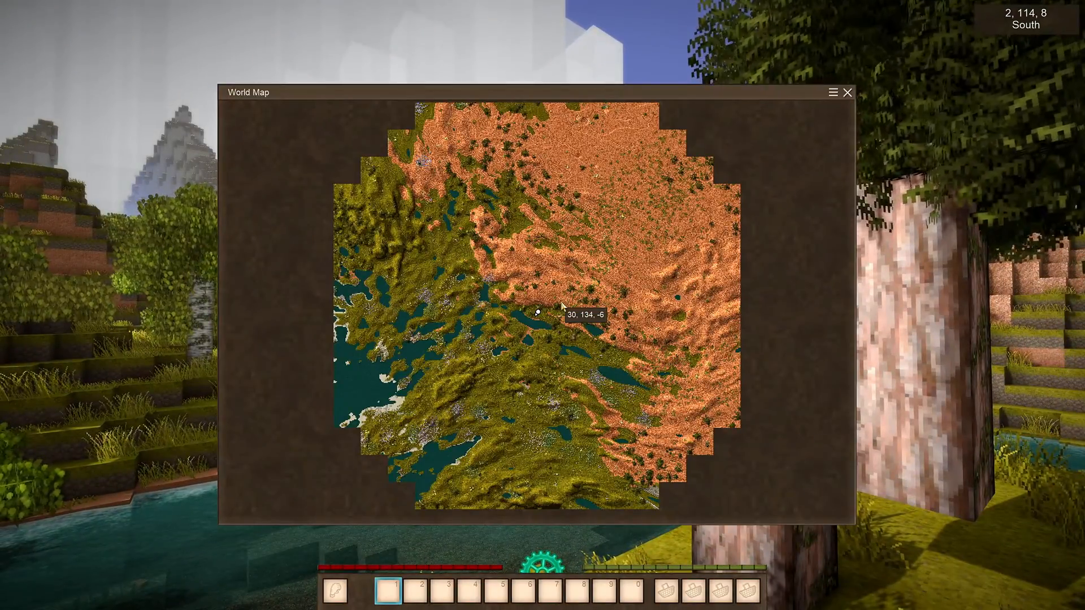
# Close the map, view the Graphics settings, then exit back to the game
pyautogui.press('Escape')
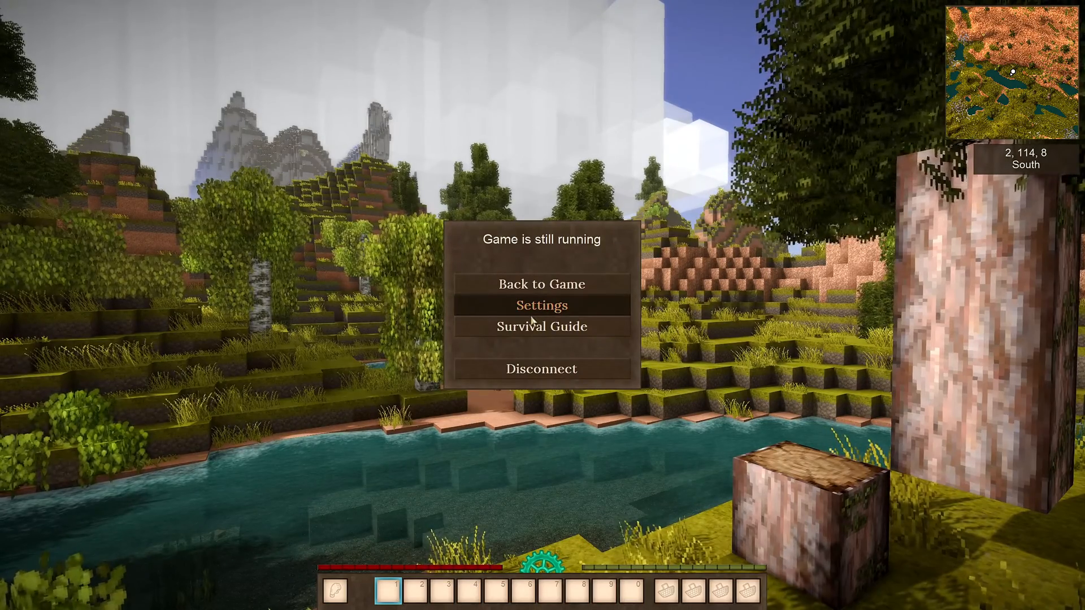
pyautogui.click(542, 305)
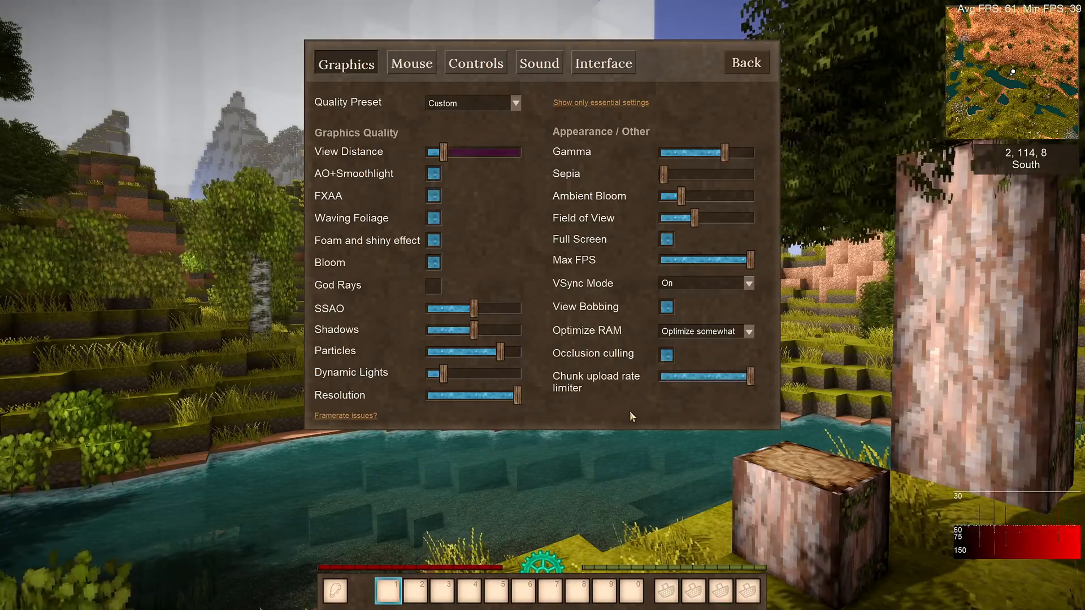
pyautogui.click(746, 63)
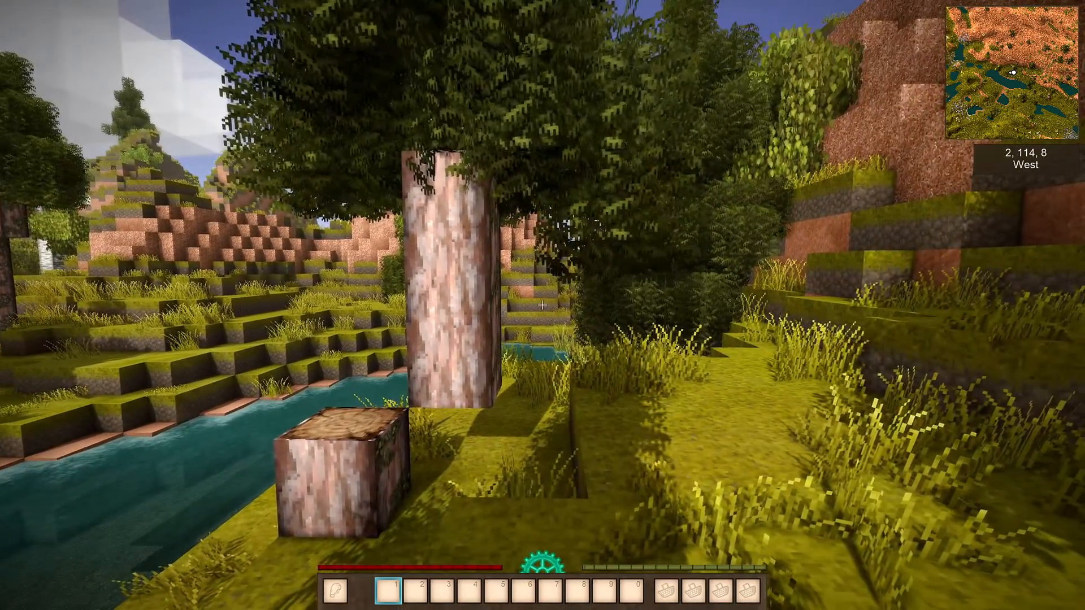
pyautogui.moveTo(543, 305)
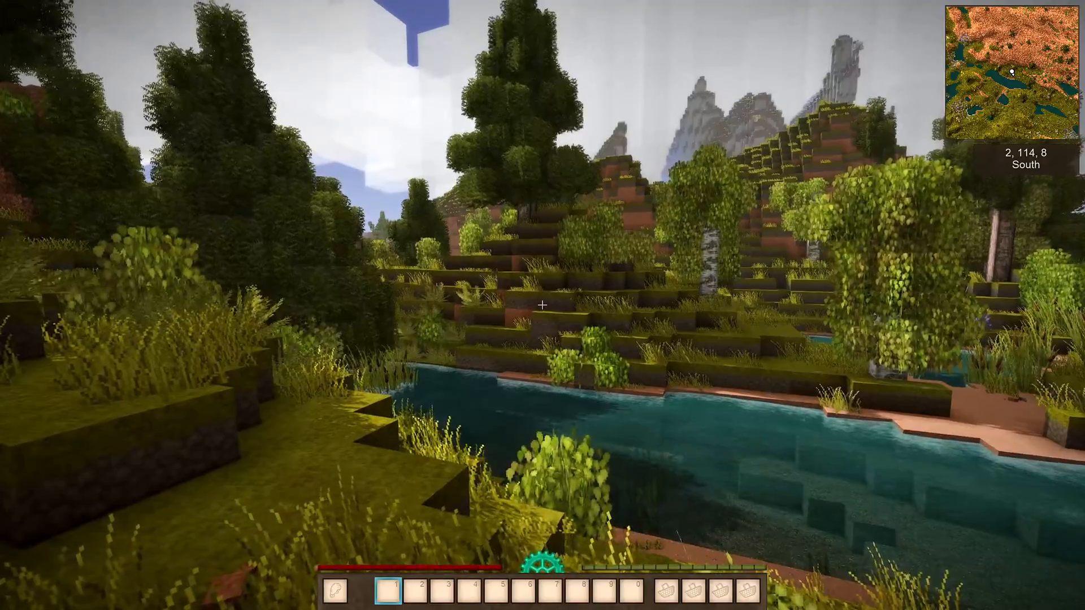
pyautogui.moveTo(542, 305)
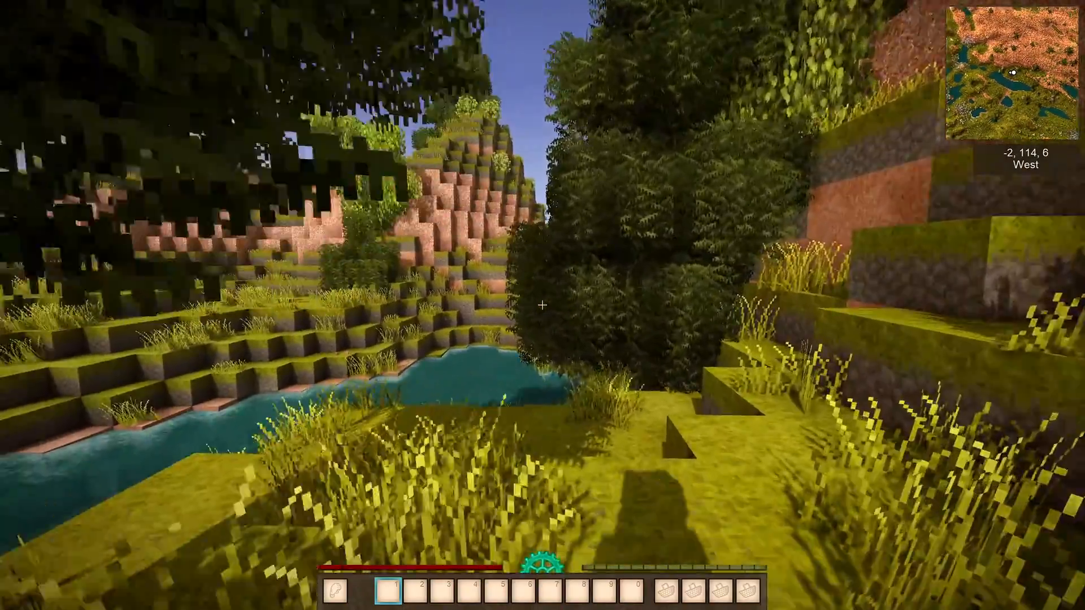
pyautogui.moveTo(542, 305)
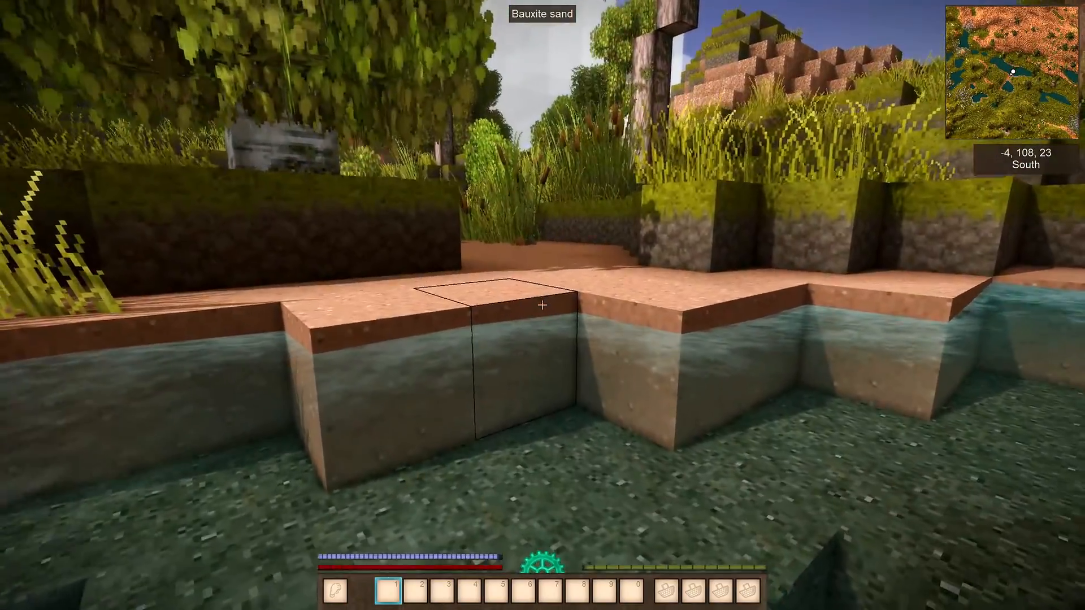
pyautogui.moveTo(543, 305)
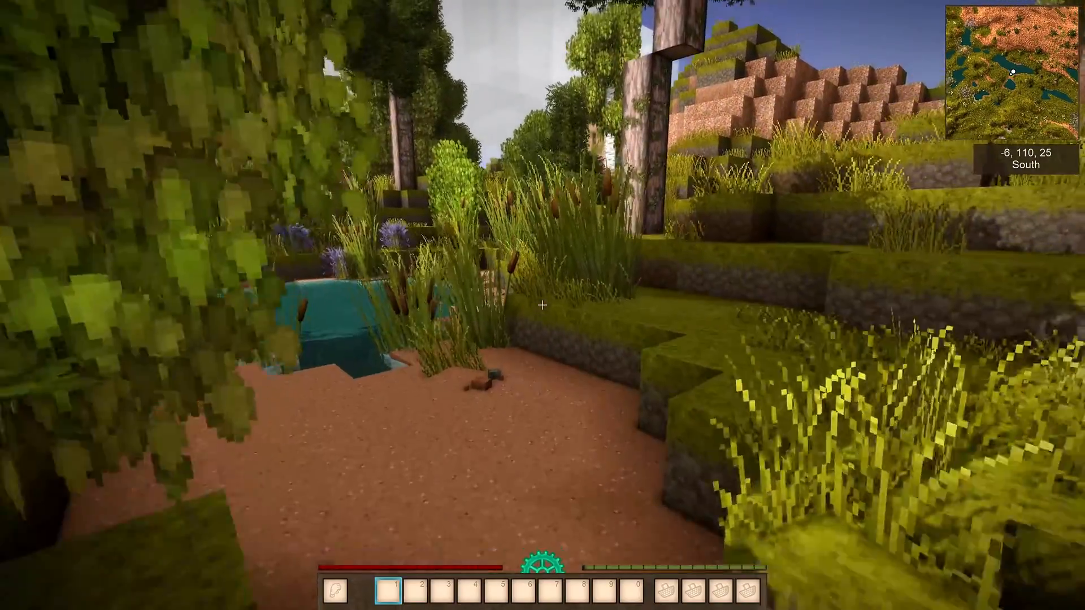